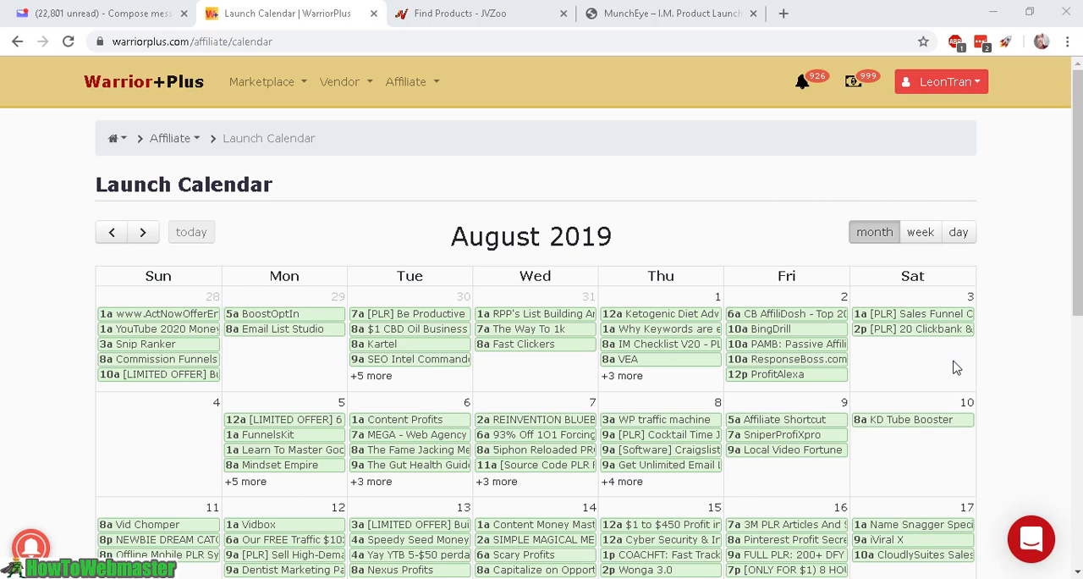
mouse_move(668, 10)
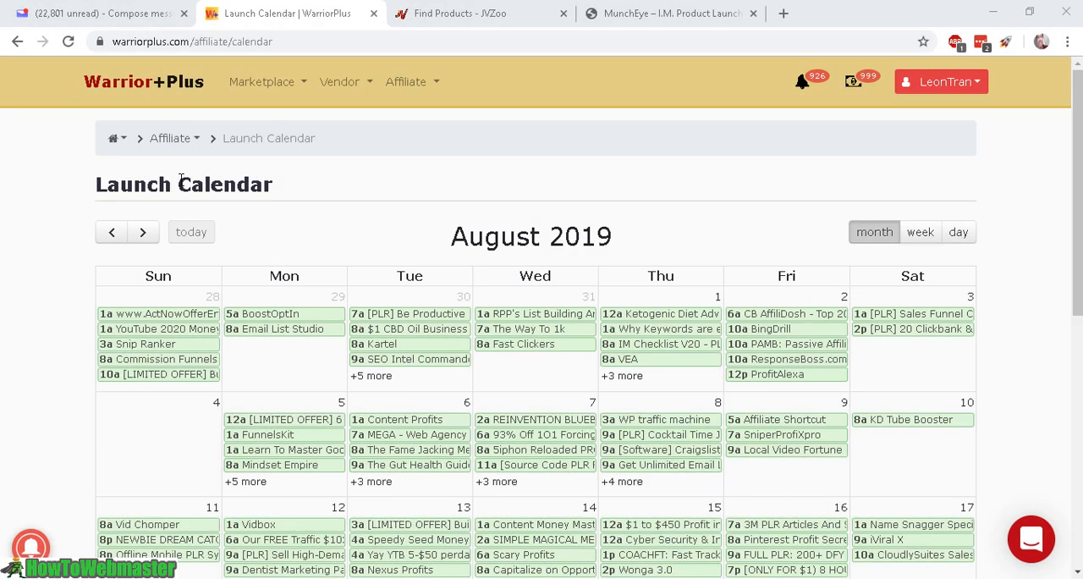
mouse_move(284, 65)
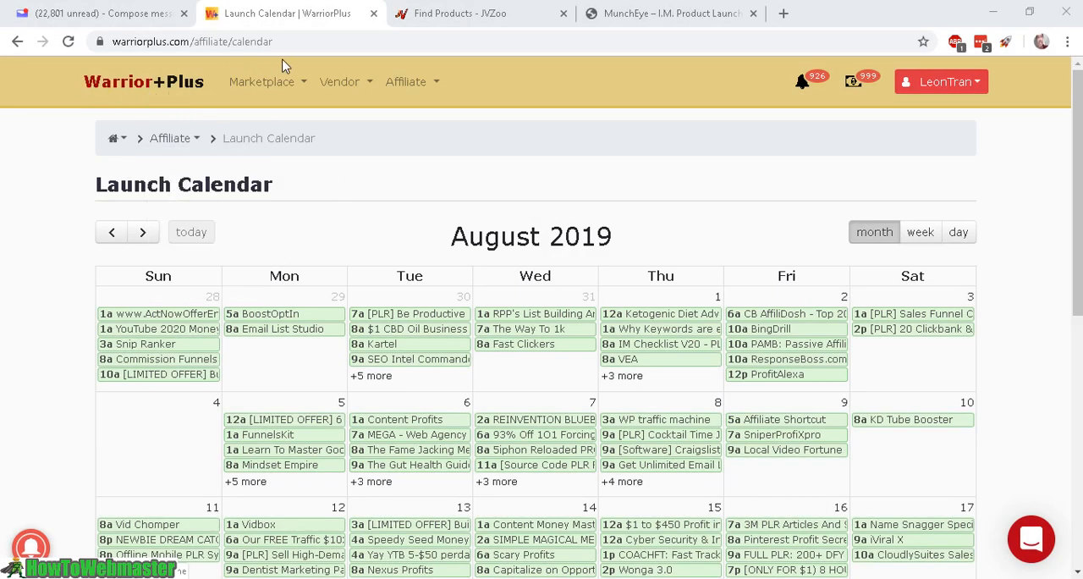
Expand the Affiliate menu to reveal Offers, Stats, Transactions, Contests and Launch Calendar
click(406, 81)
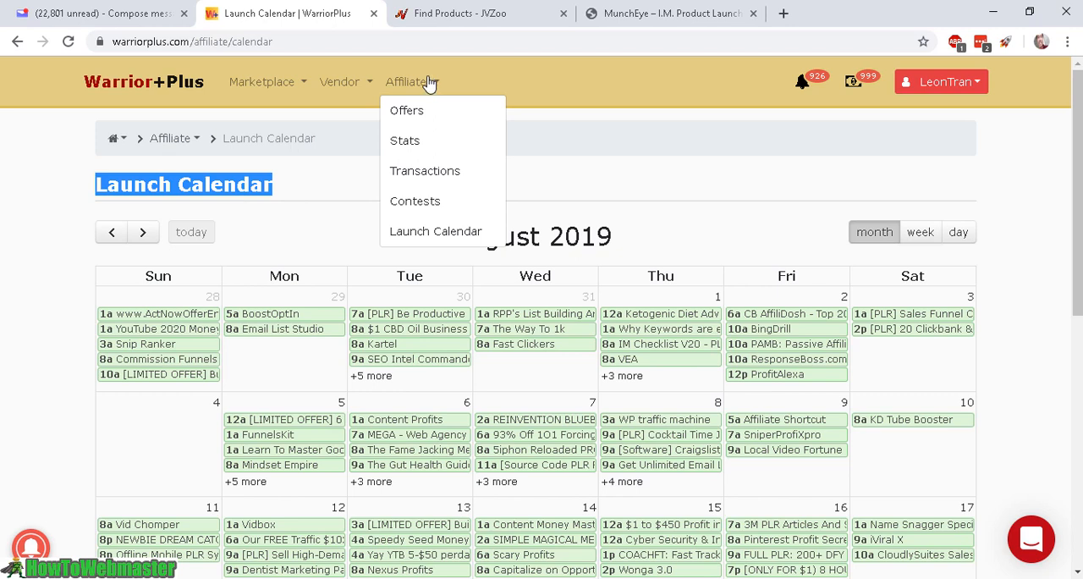
mouse_move(414, 206)
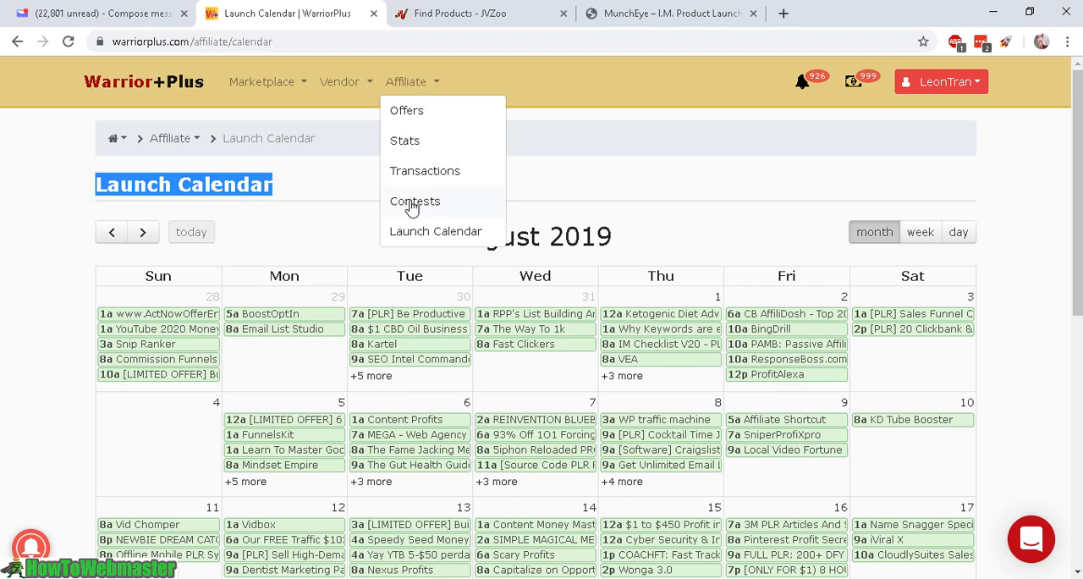
mouse_move(436, 236)
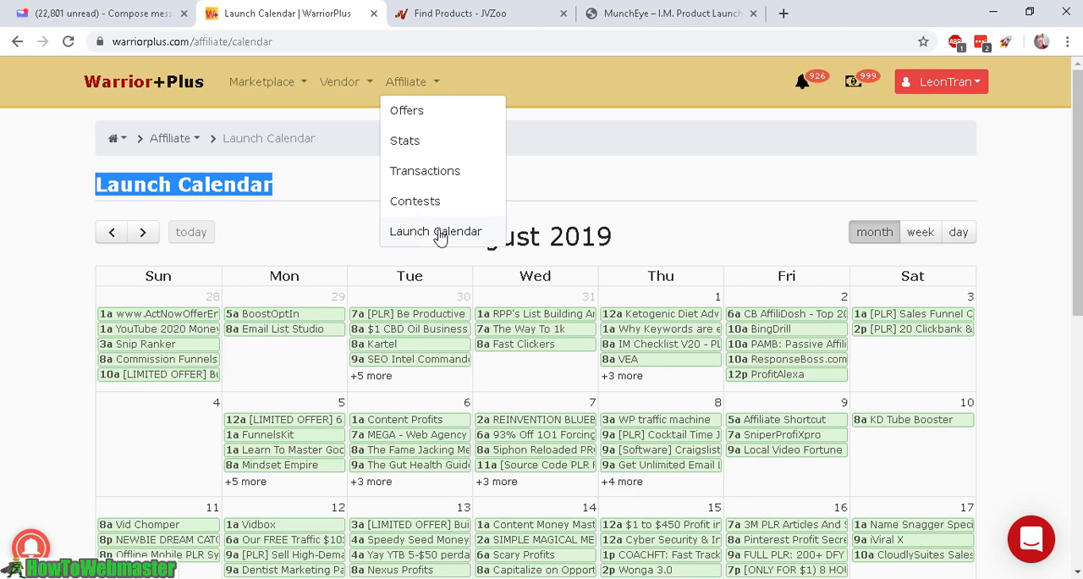
Scroll the August 2019 calendar to its final week with AMBX and CPA Secrets on the 31st
scroll(down, 3)
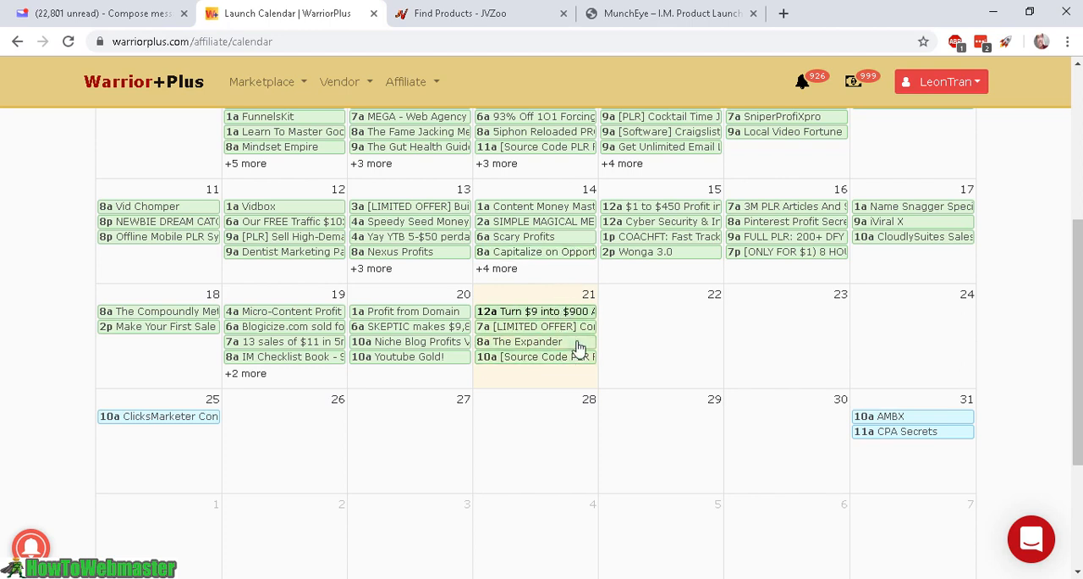
scroll(down, 3)
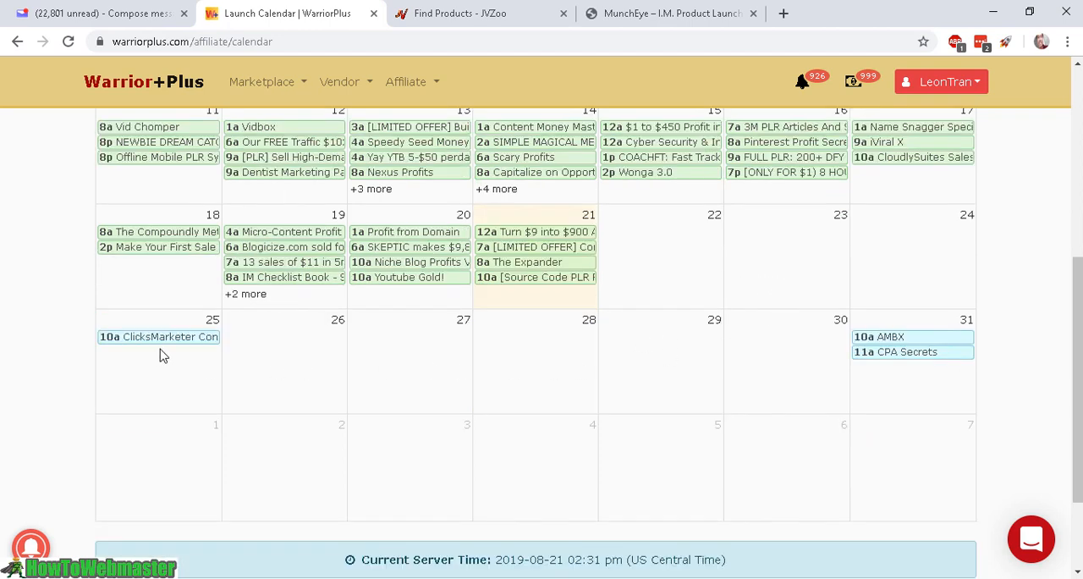
mouse_move(883, 377)
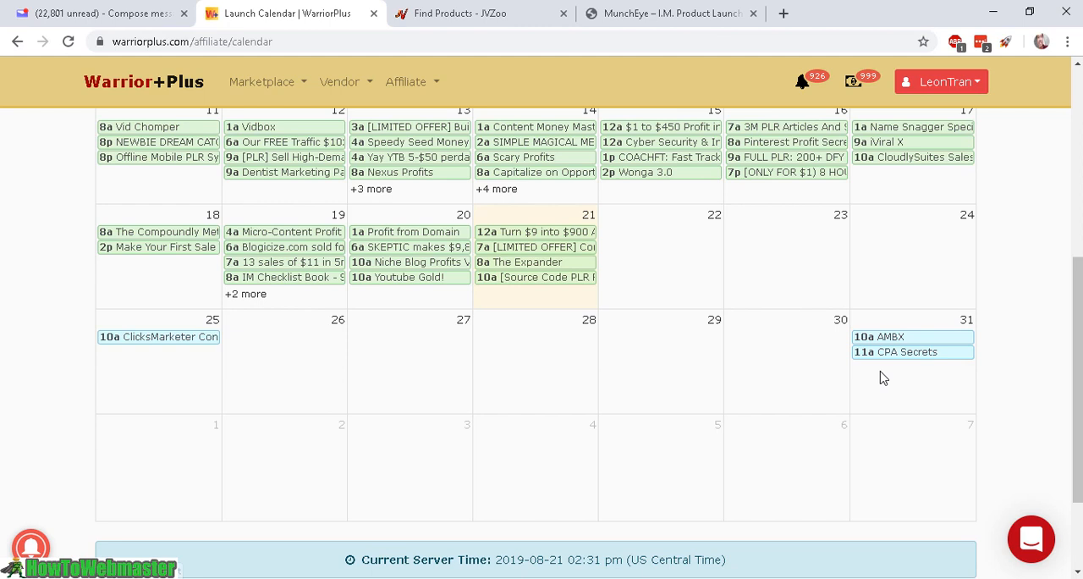
mouse_move(911, 351)
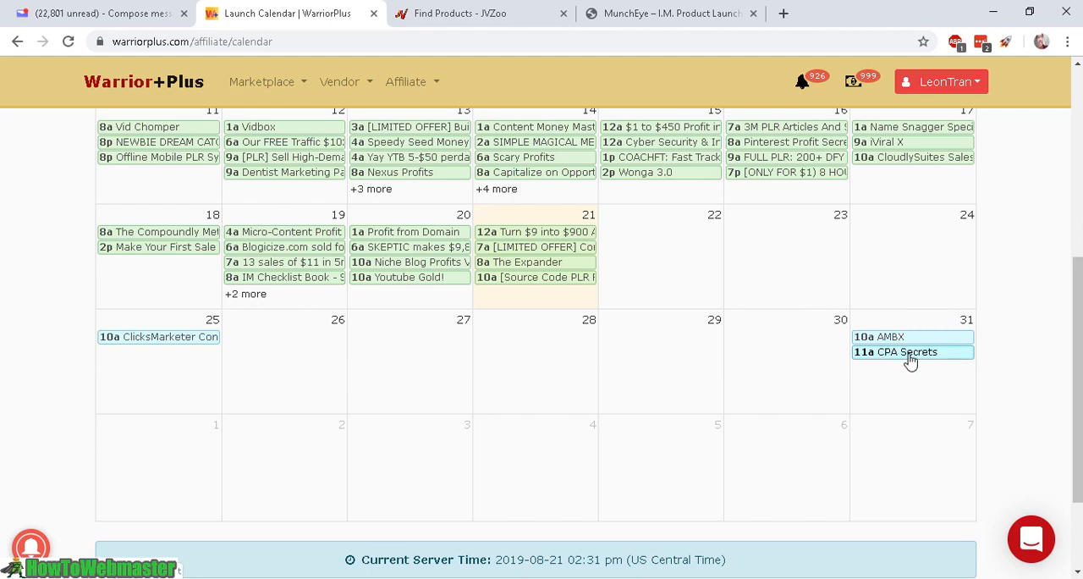
View the CPA Secrets offer page from the Aug 31 entry and read through its details
click(907, 352)
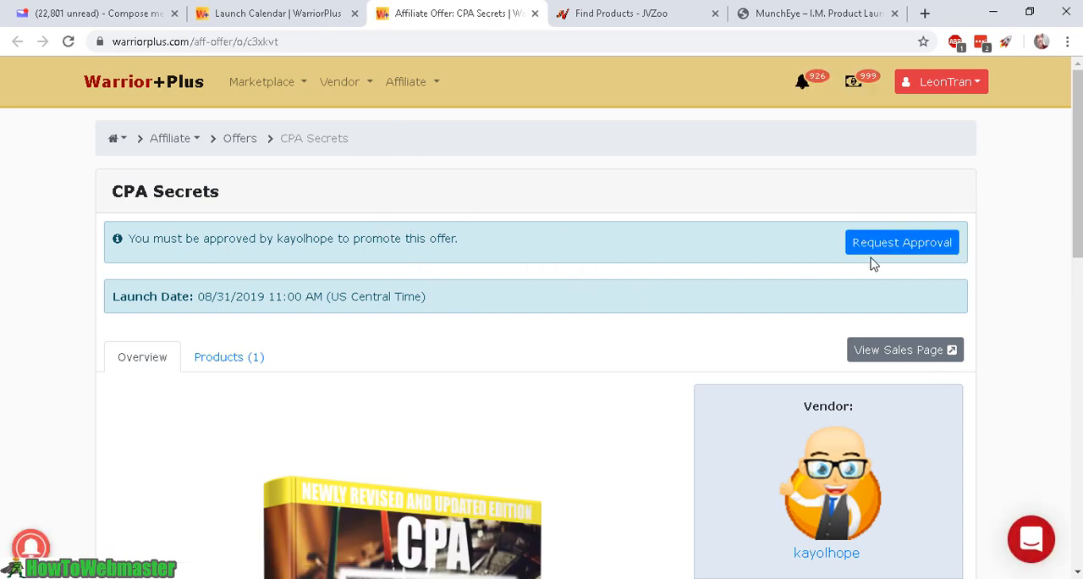
scroll(down, 3)
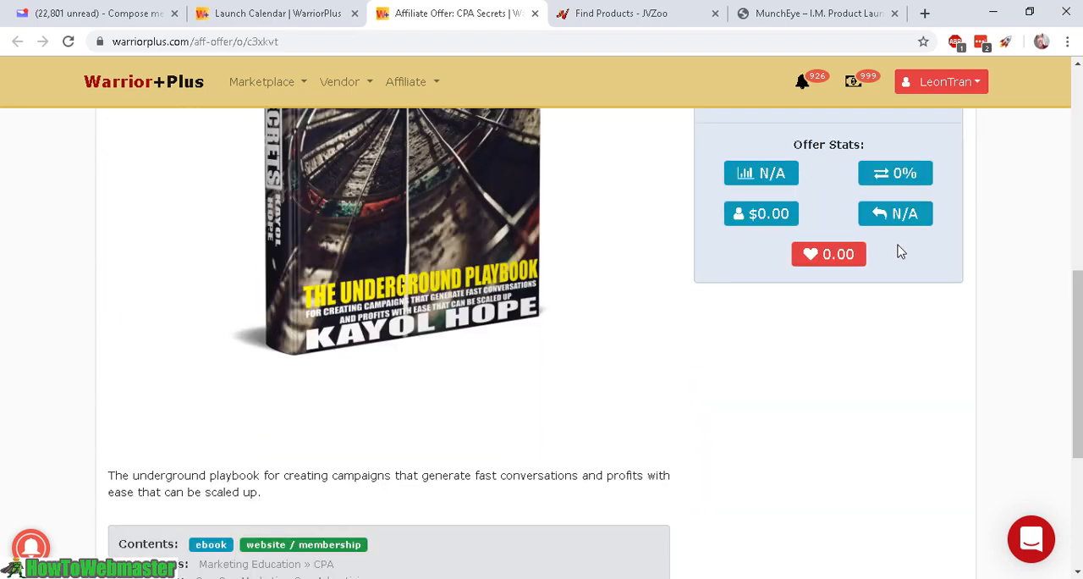
scroll(down, 3)
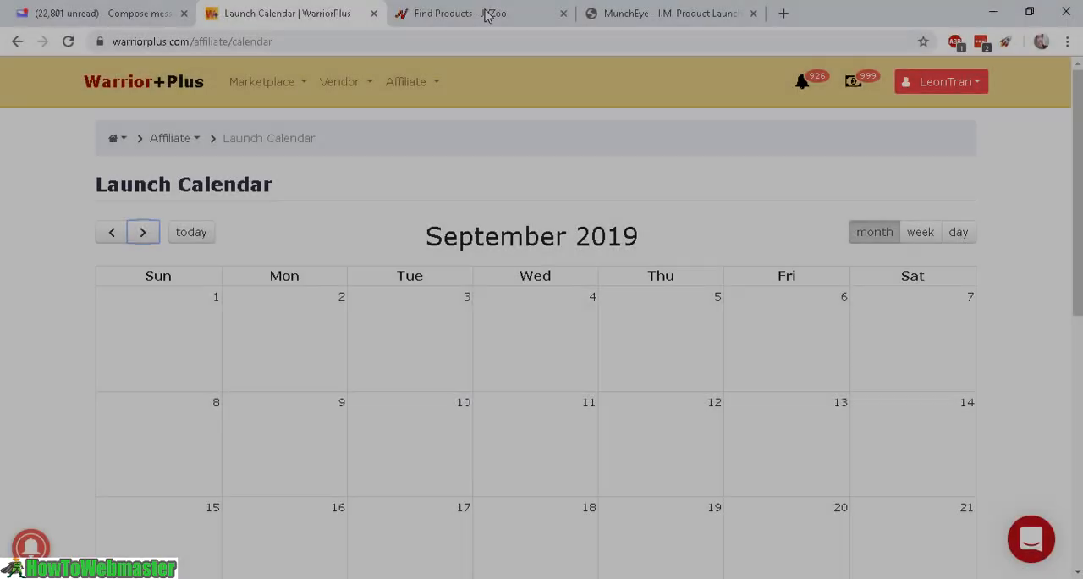
Bring up JVZoo's Find Products list and look over the 08/21/2019 launch dates
click(477, 15)
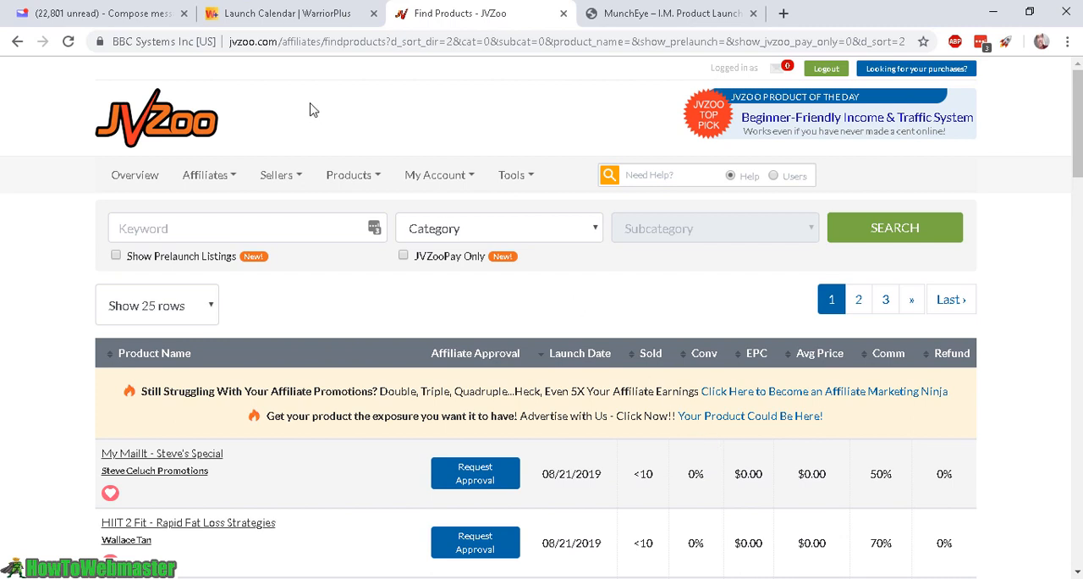
click(204, 174)
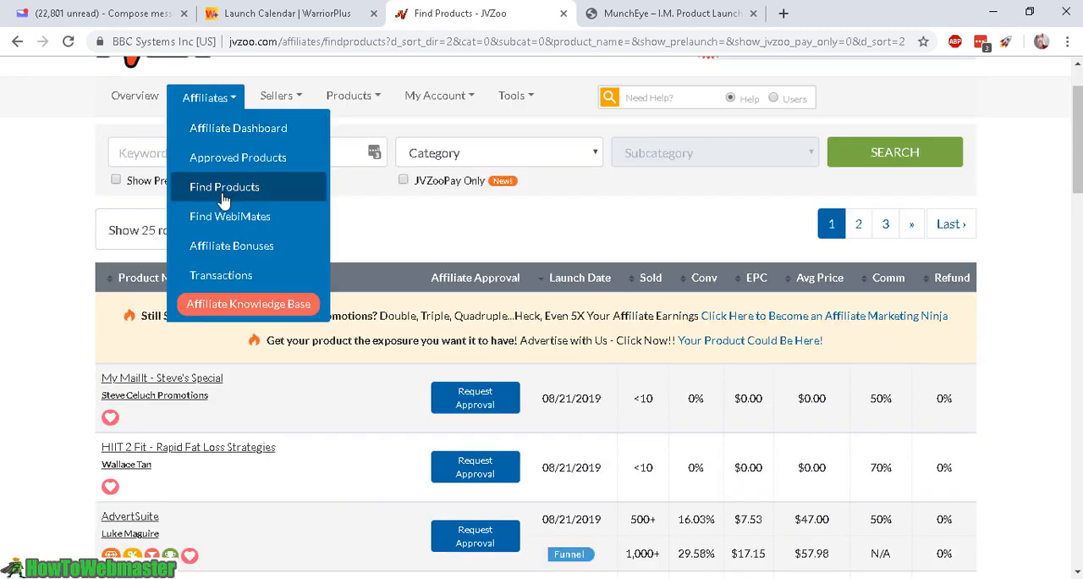
mouse_move(423, 229)
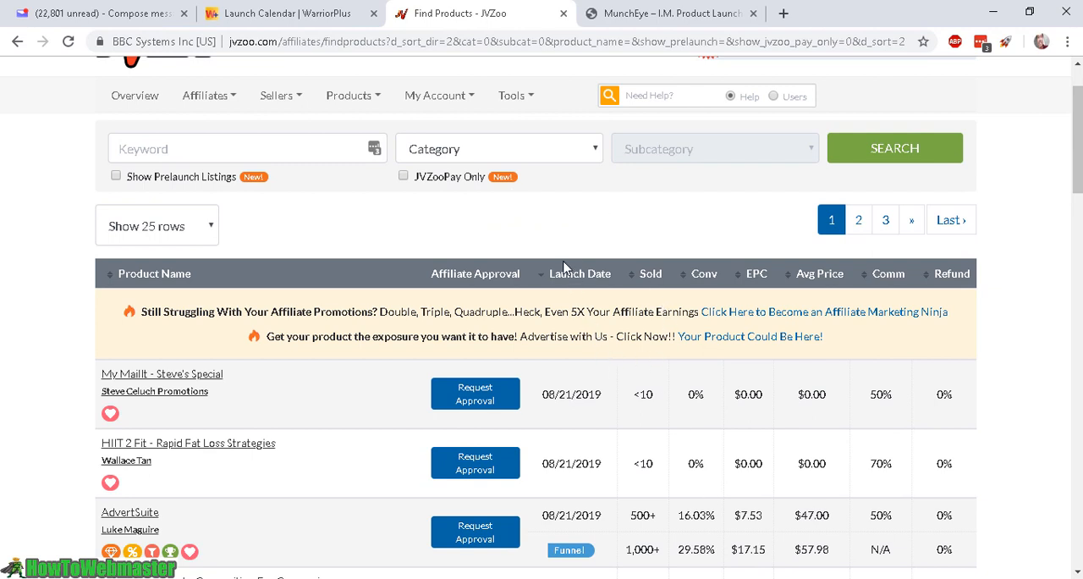
mouse_move(567, 280)
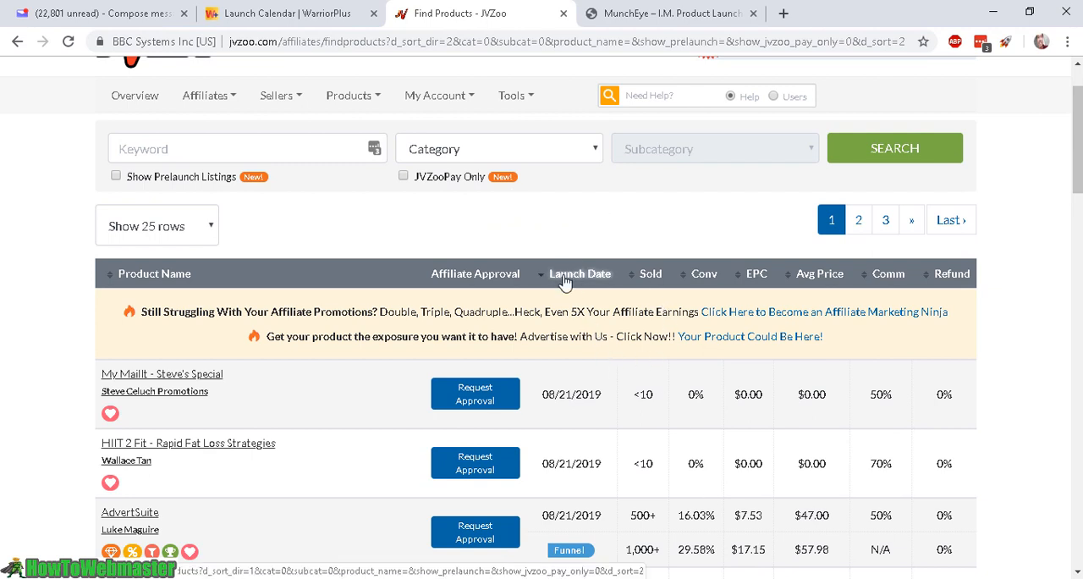
mouse_move(579, 284)
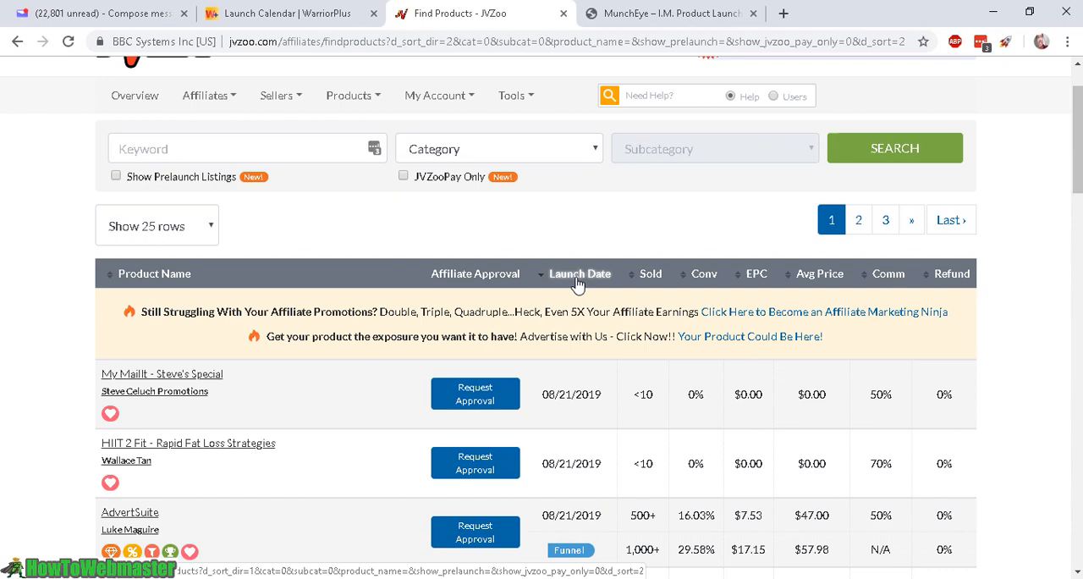
scroll(down, 3)
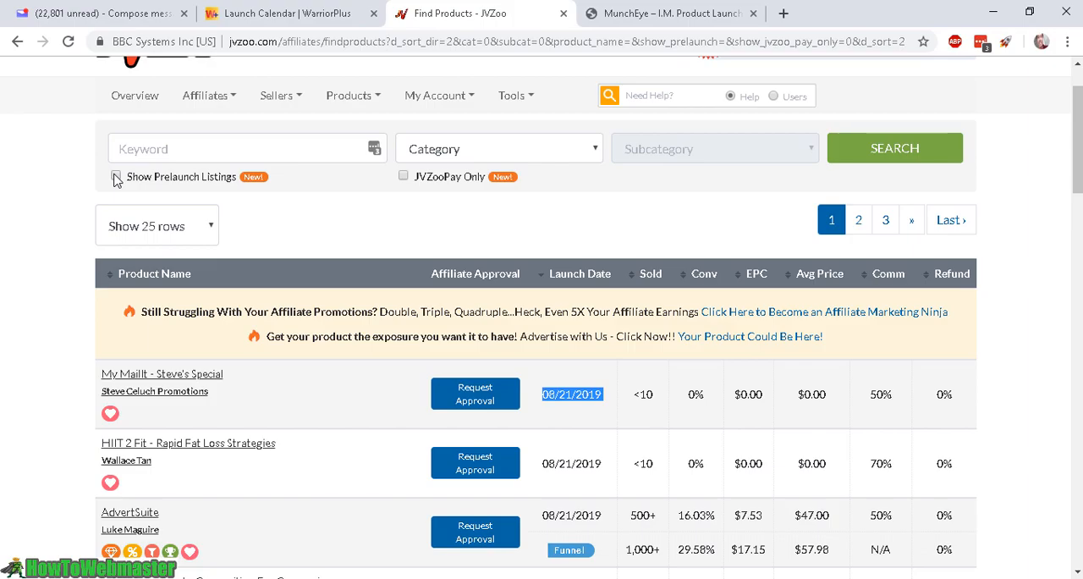
click(115, 176)
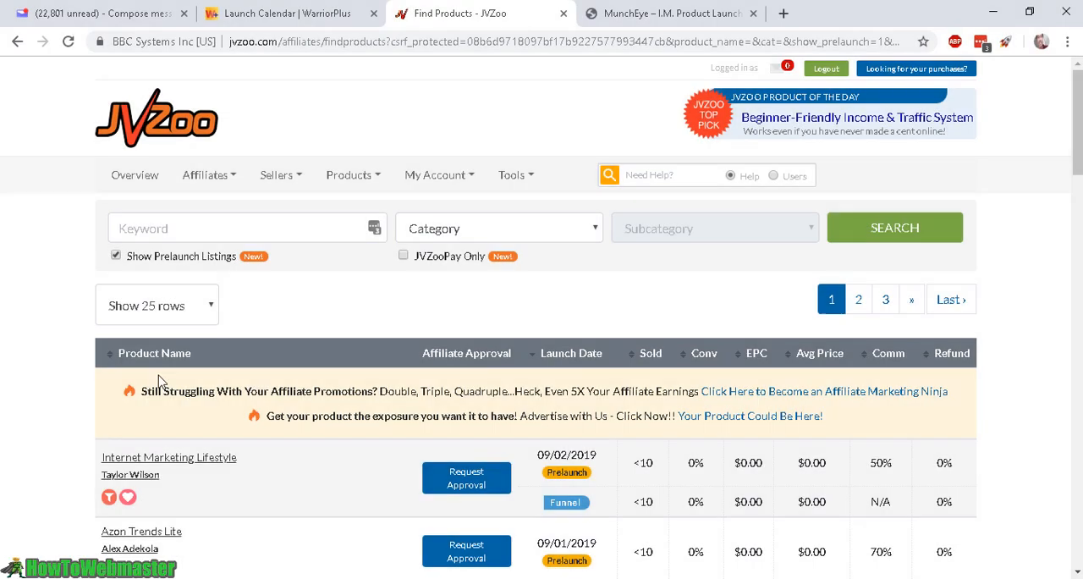
click(115, 255)
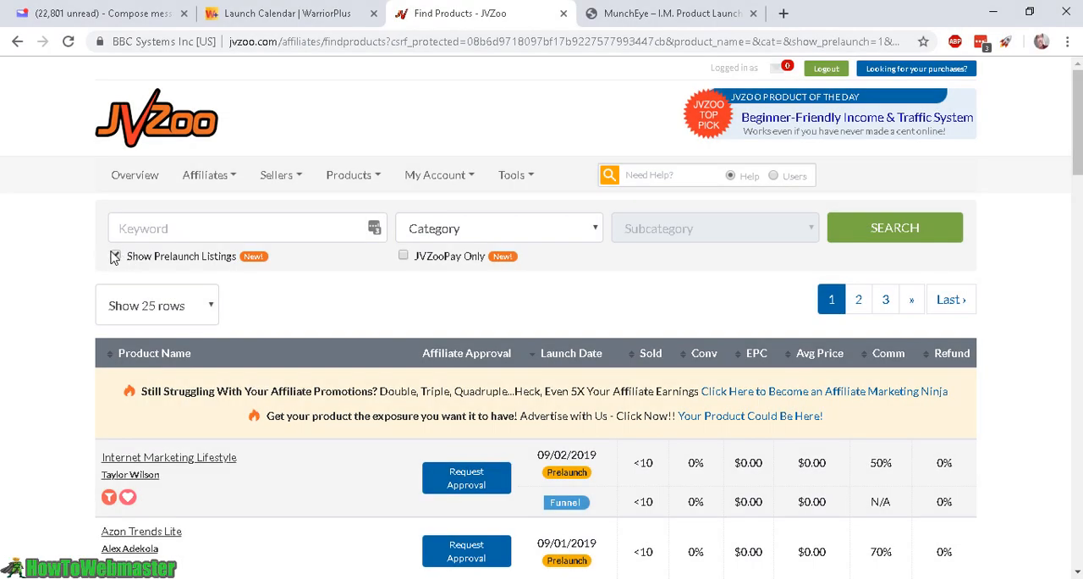
click(115, 255)
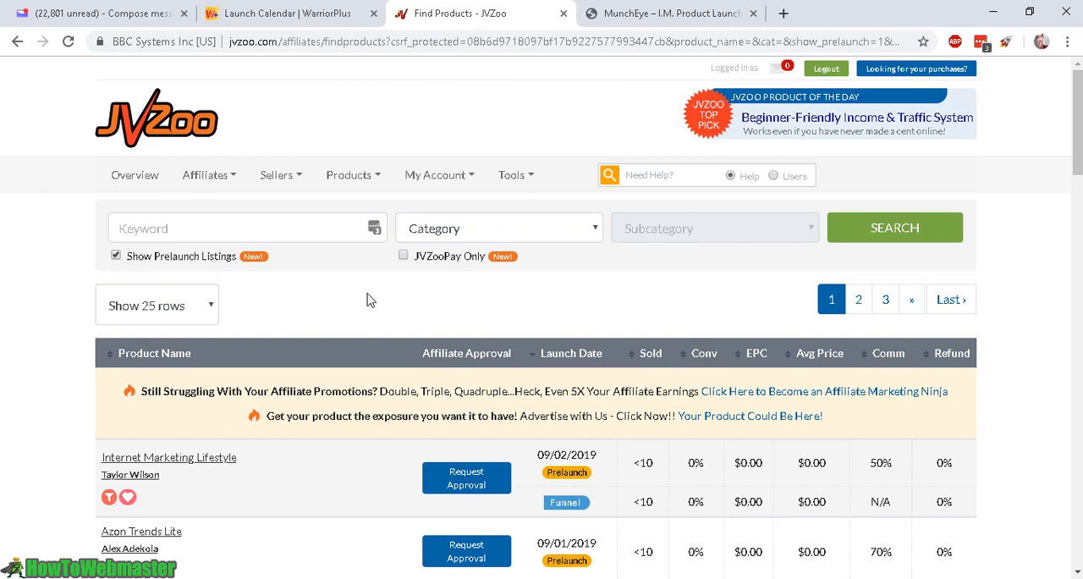
scroll(down, 3)
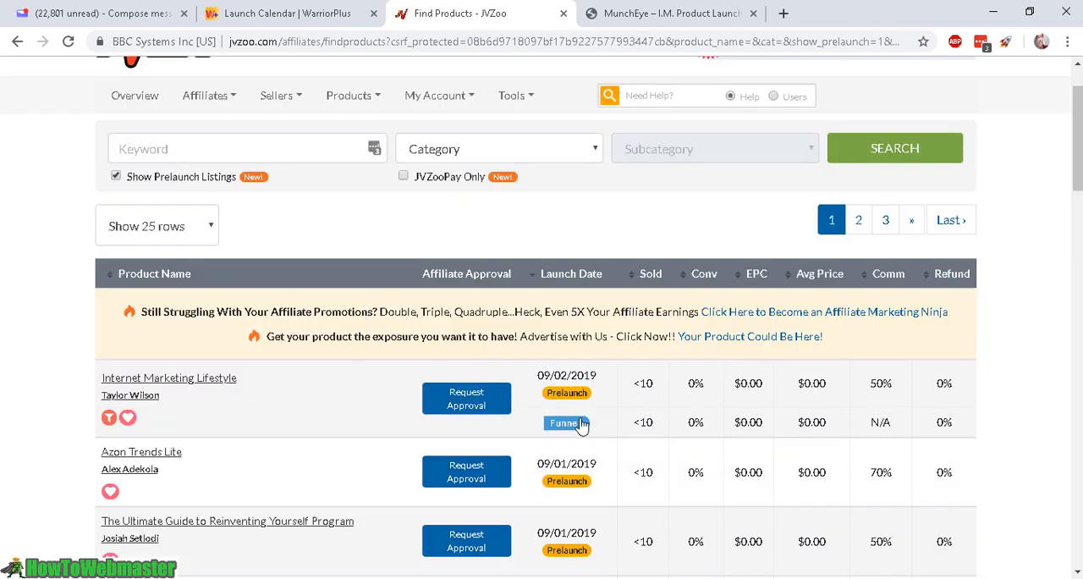
scroll(down, 3)
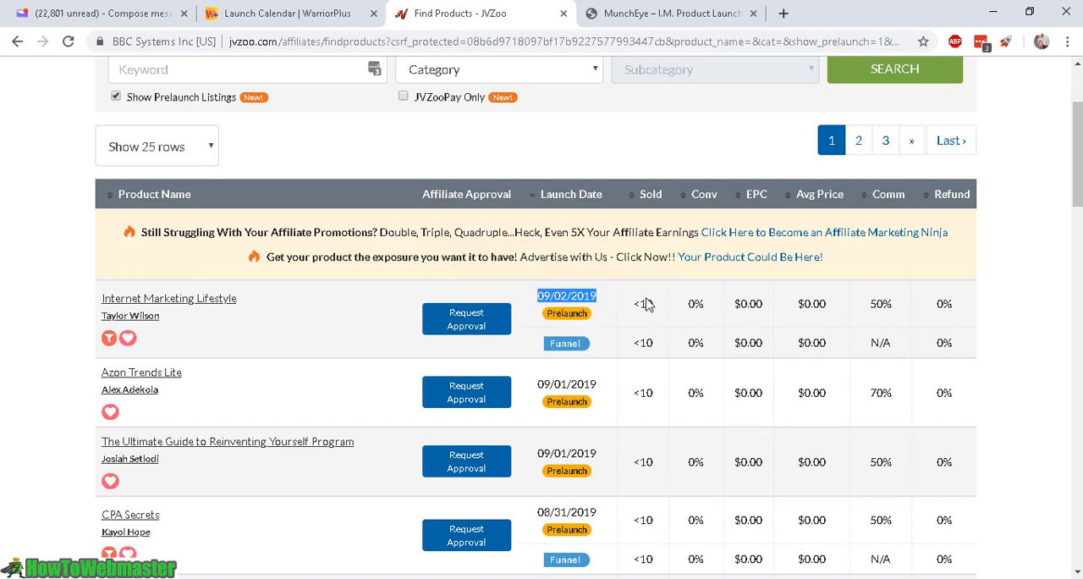
mouse_move(369, 328)
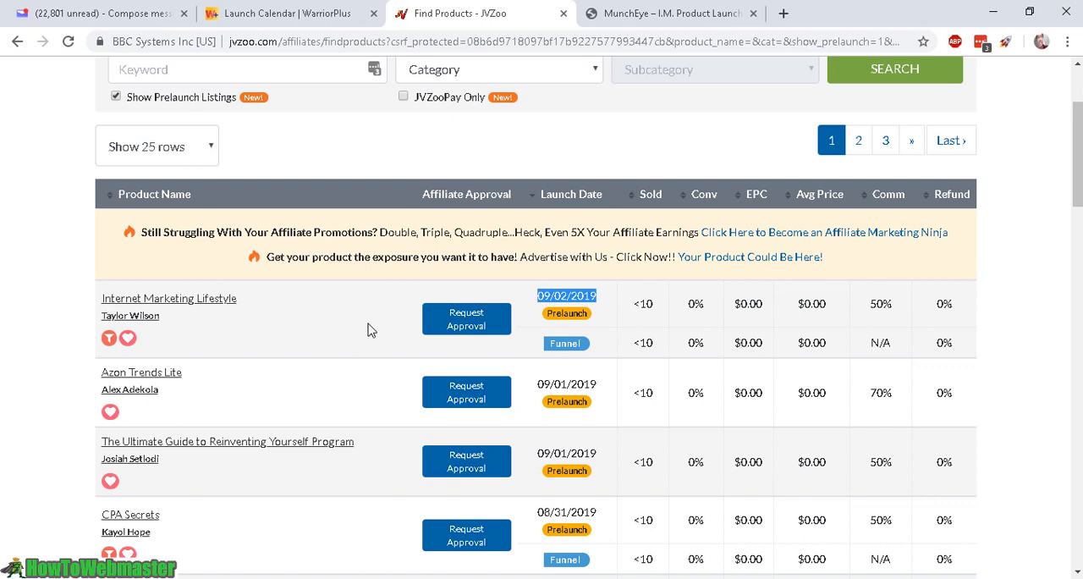
mouse_move(477, 345)
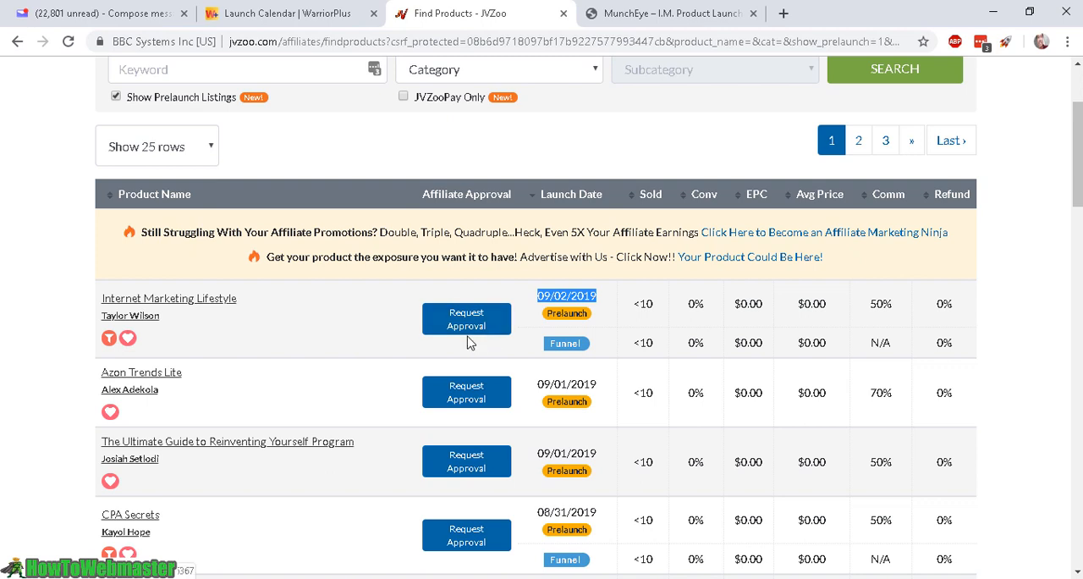
mouse_move(513, 345)
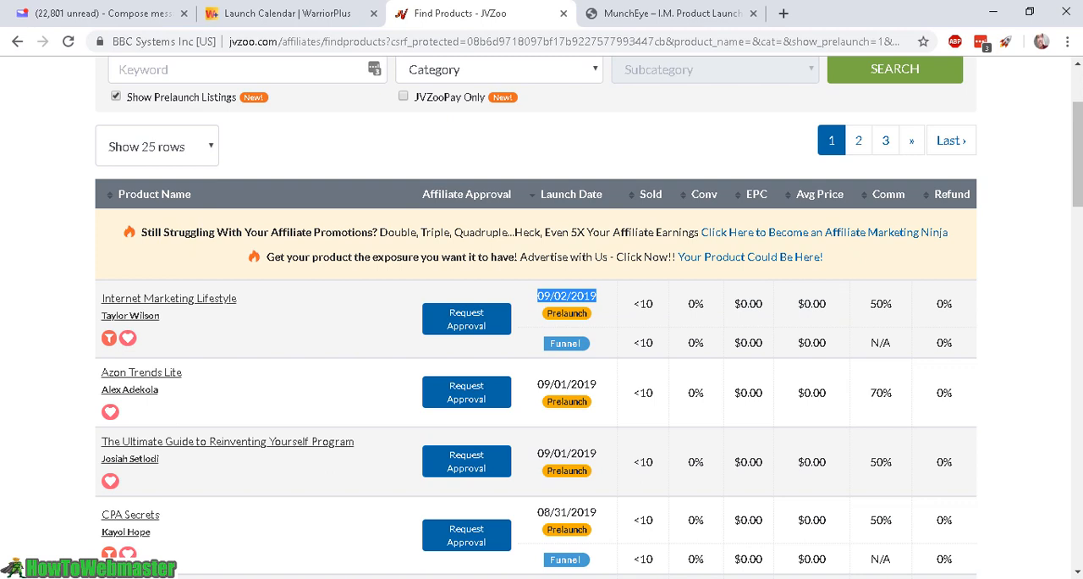
mouse_move(674, 258)
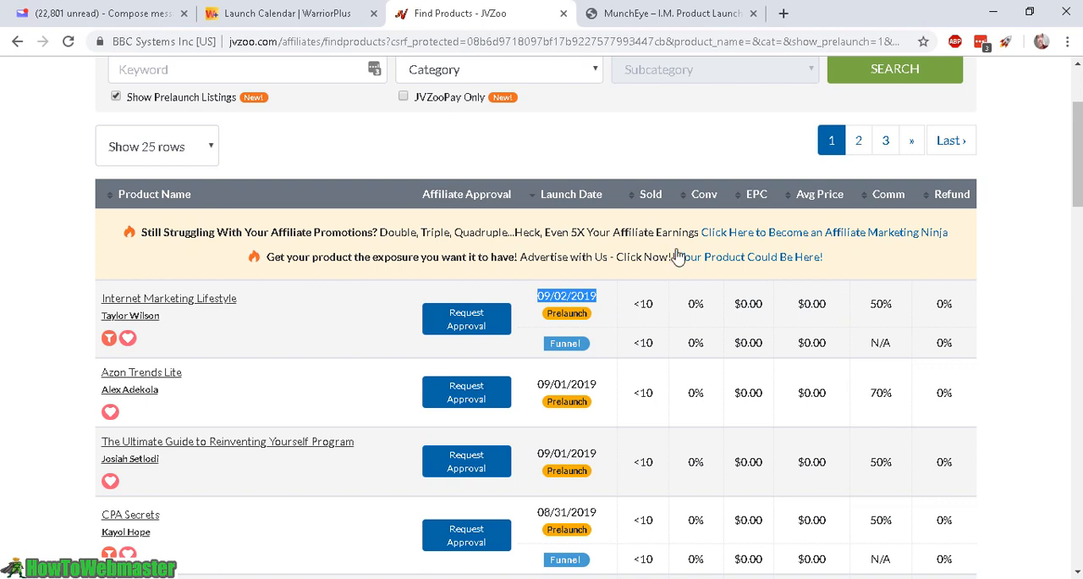
mouse_move(630, 431)
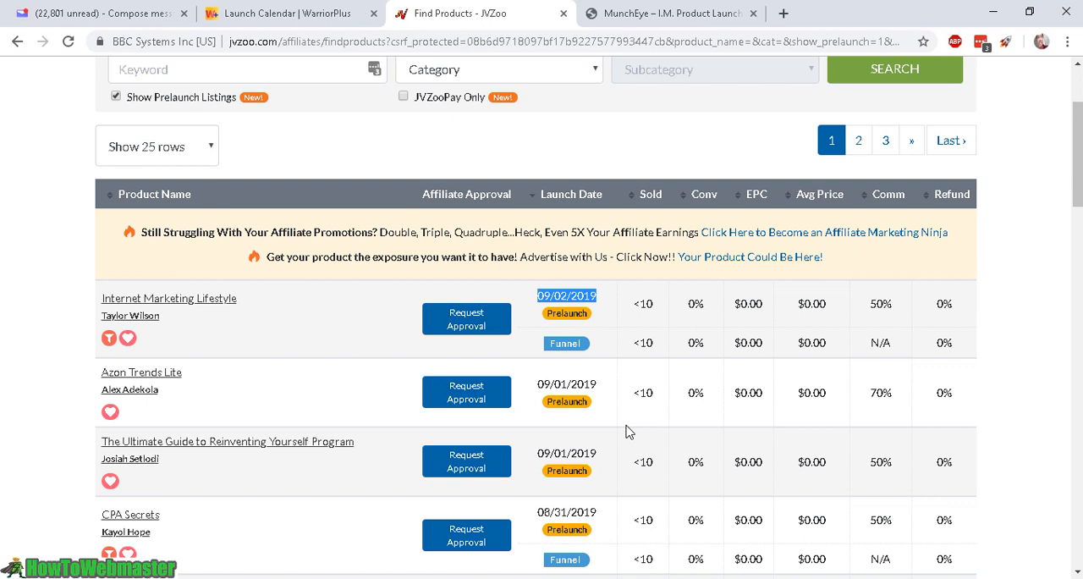
mouse_move(599, 301)
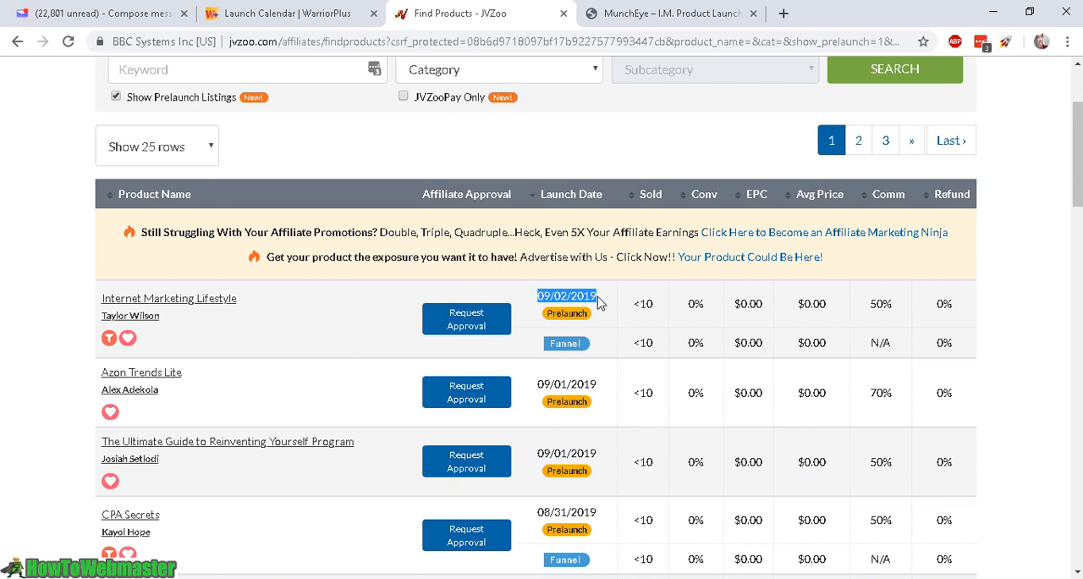
mouse_move(284, 321)
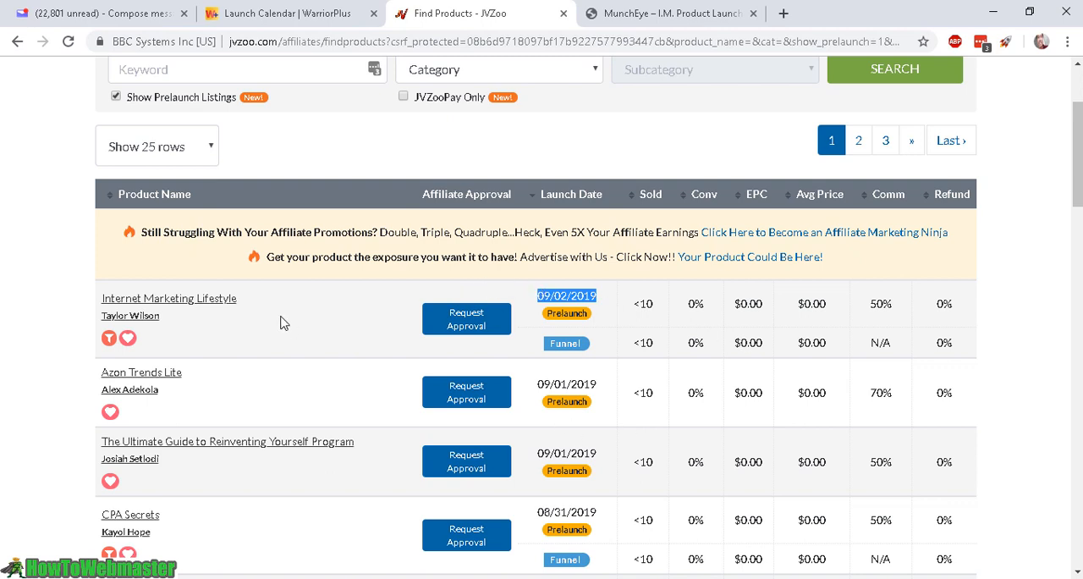
mouse_move(431, 284)
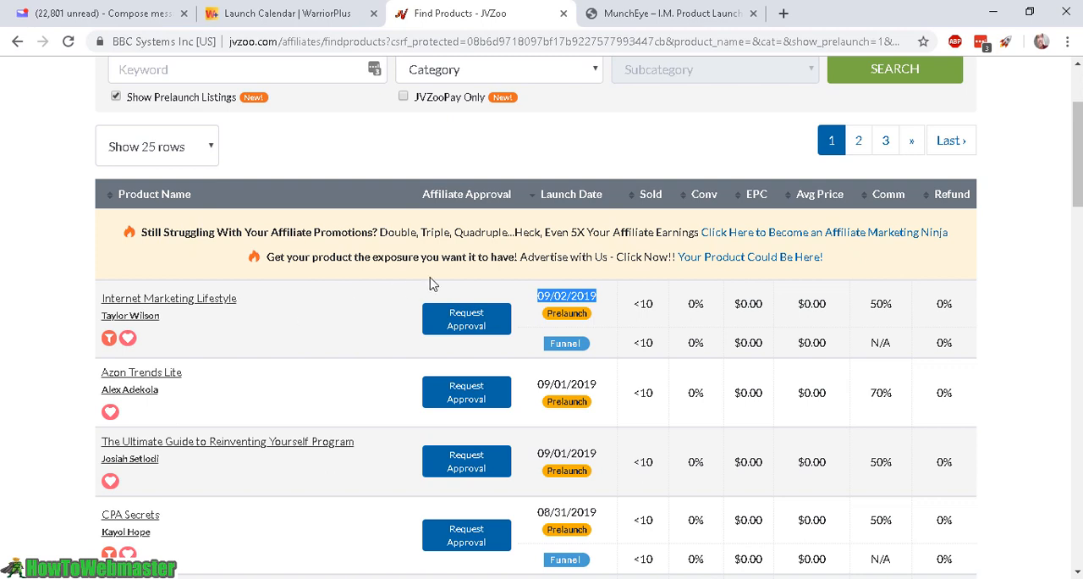
mouse_move(589, 314)
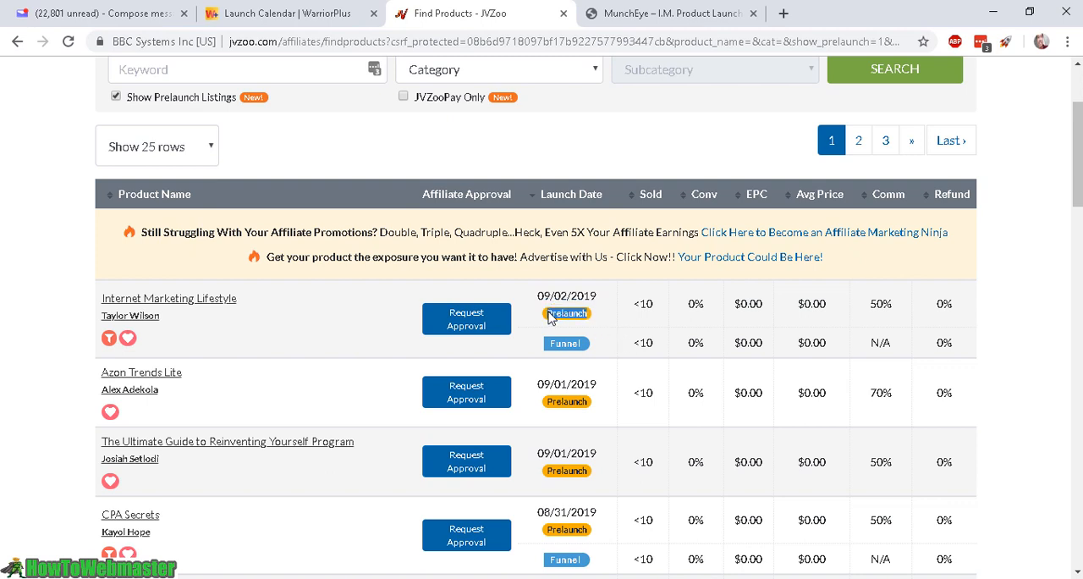
scroll(down, 3)
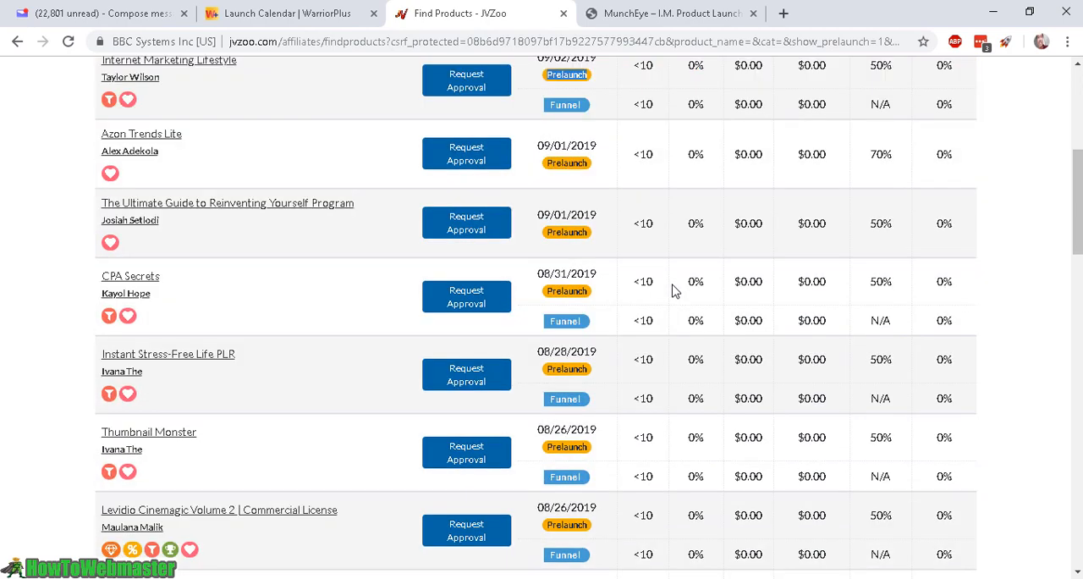
scroll(down, 3)
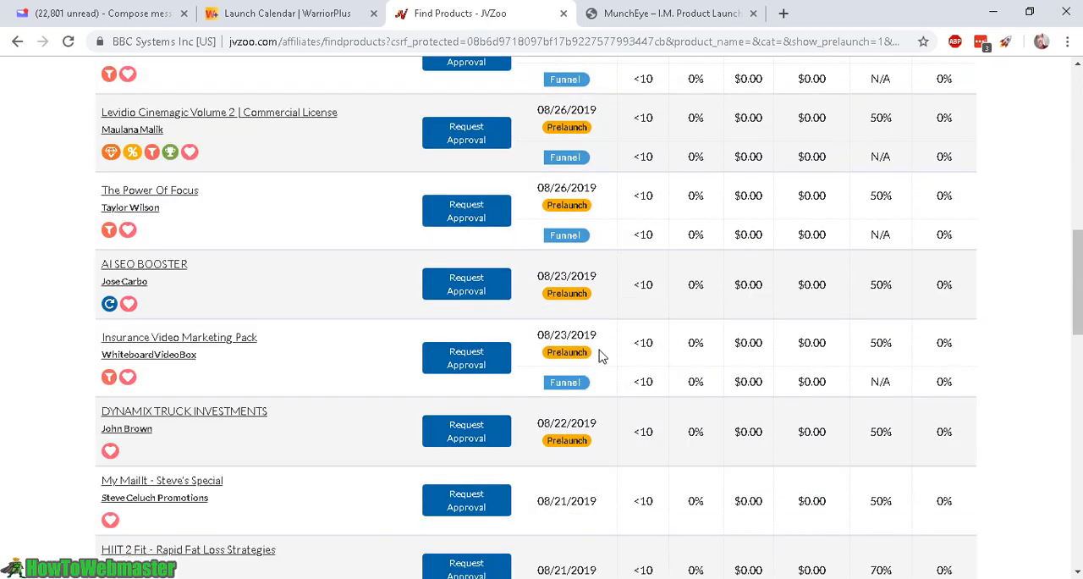
scroll(up, 3)
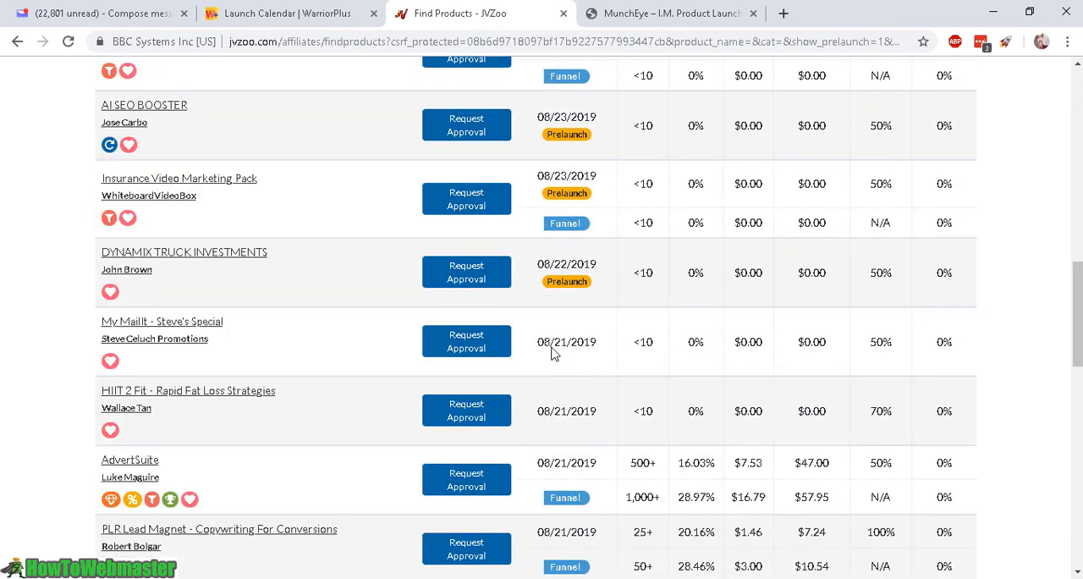
mouse_move(586, 359)
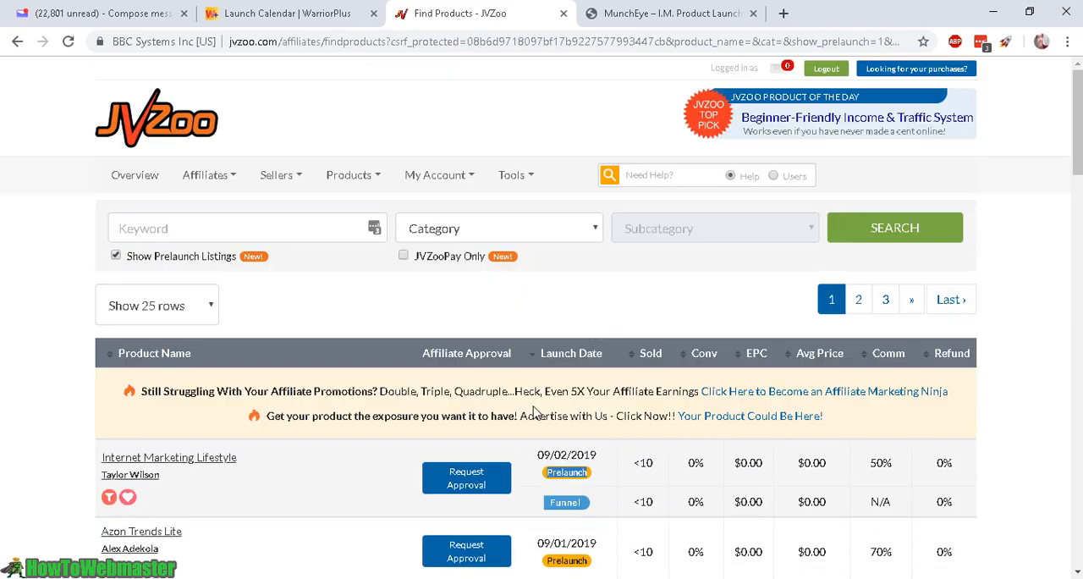
scroll(down, 3)
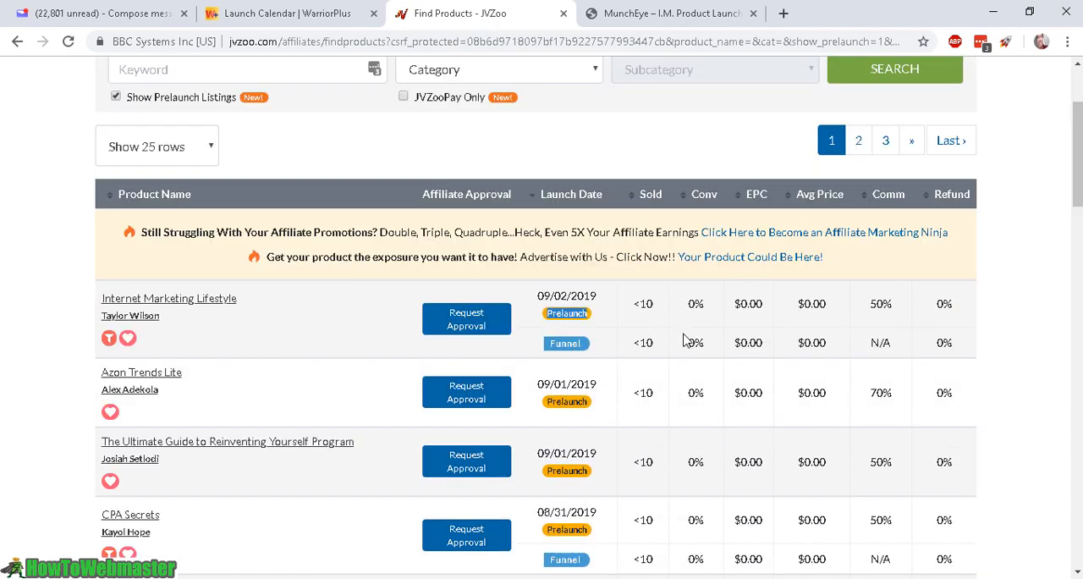
click(669, 14)
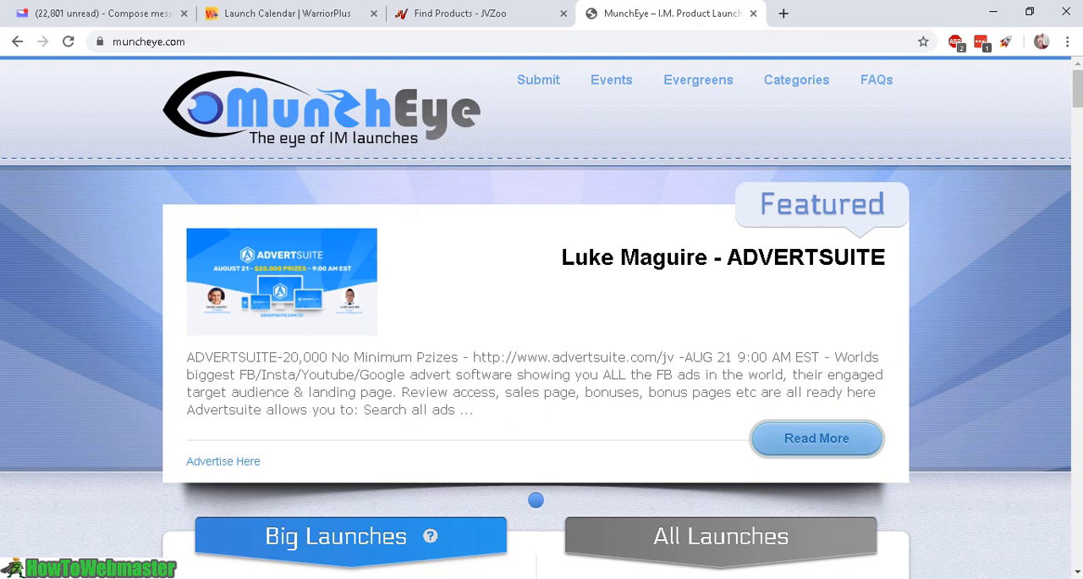
mouse_move(1059, 152)
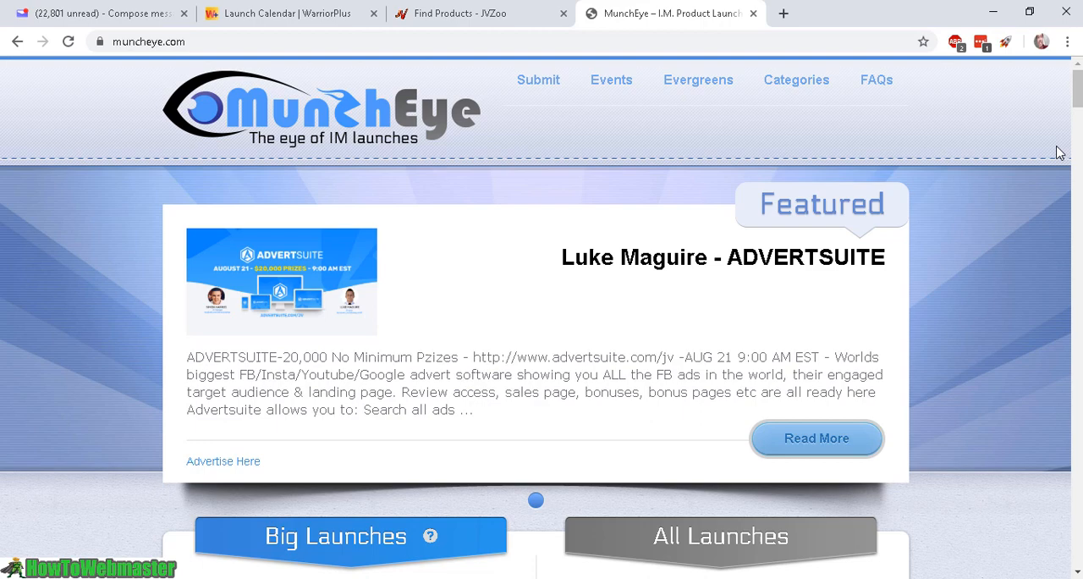
mouse_move(561, 76)
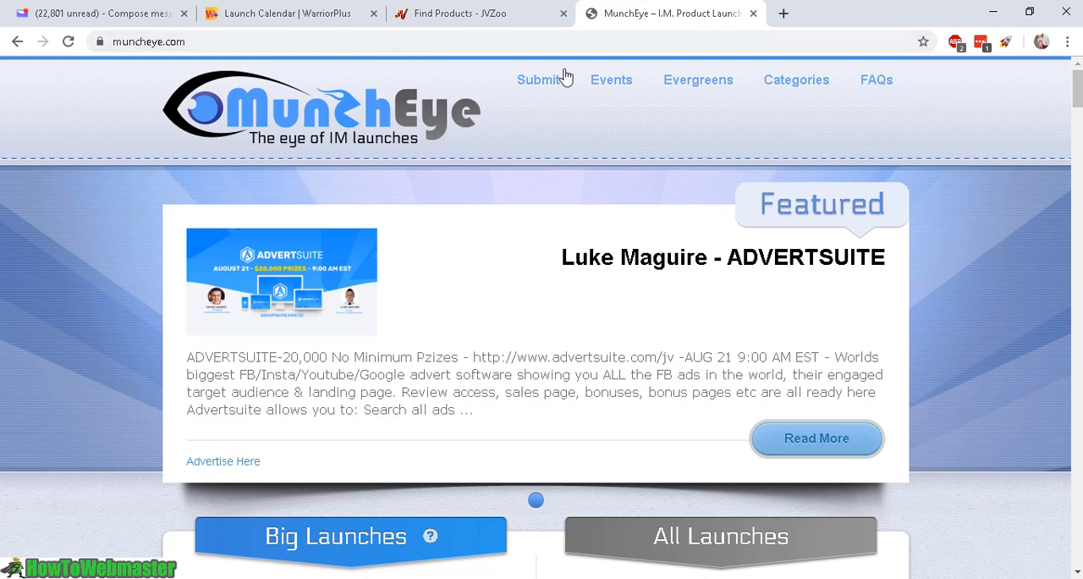
Scroll the MunchEye All Launches column to its end at the 21 Dec launch
scroll(down, 3)
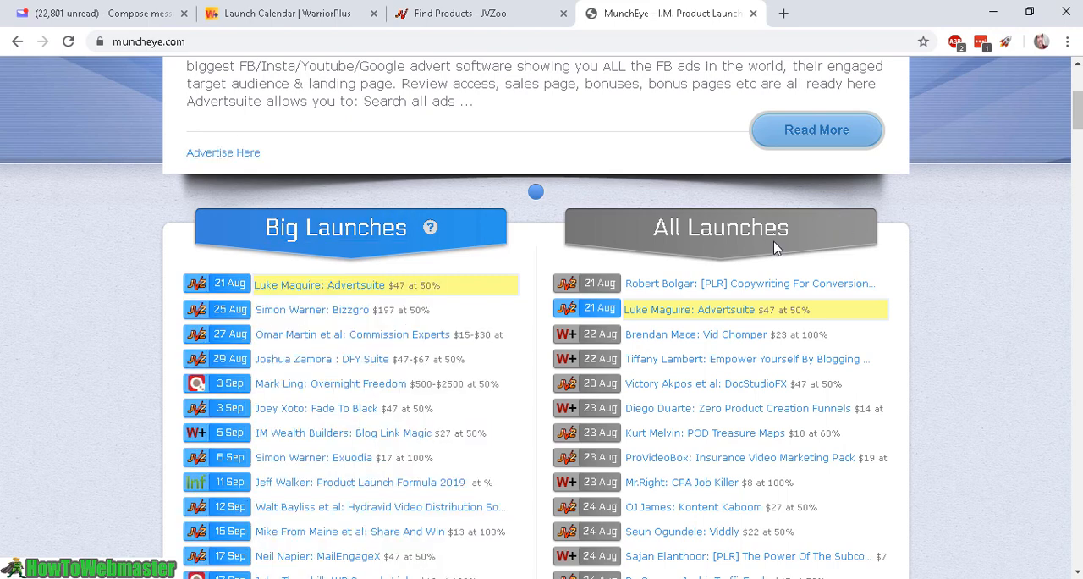
mouse_move(944, 264)
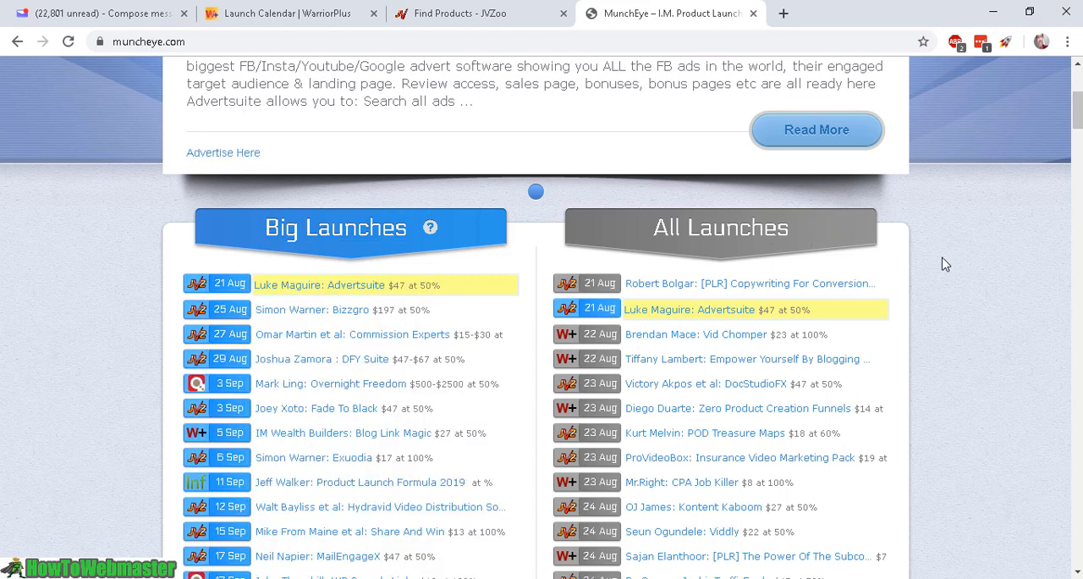
scroll(down, 3)
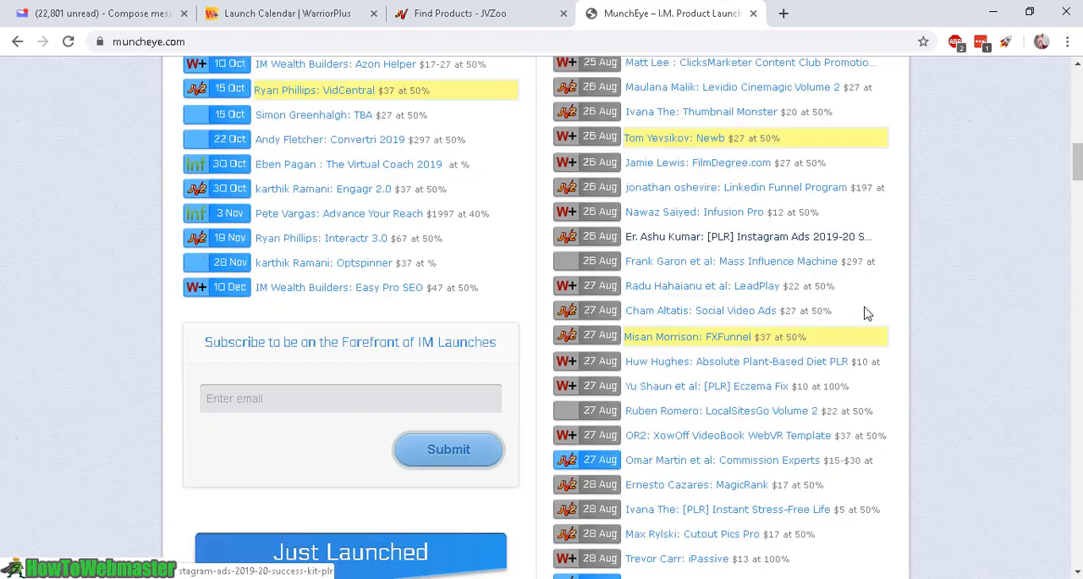
scroll(down, 3)
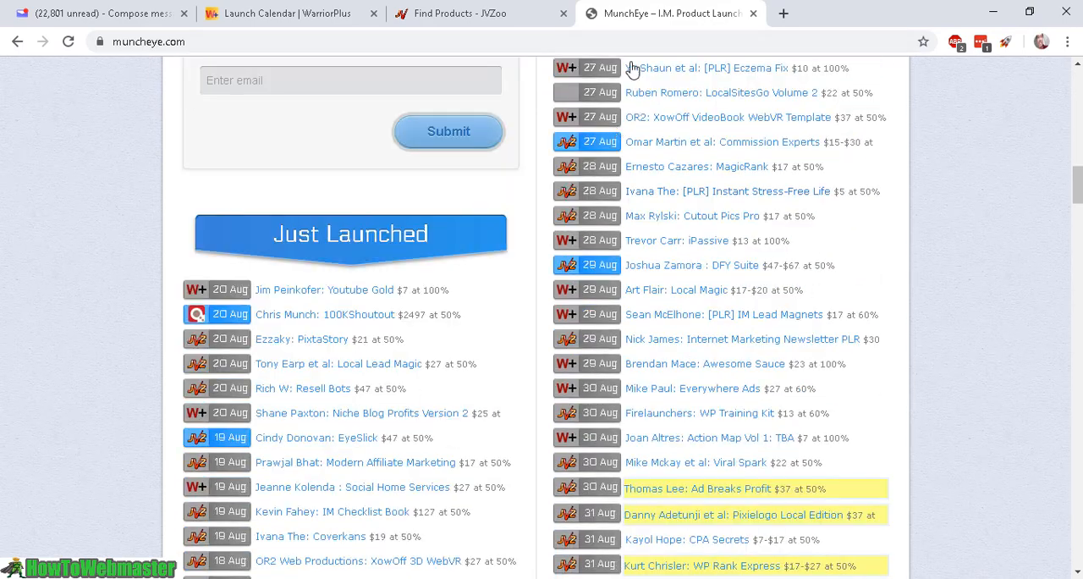
scroll(down, 3)
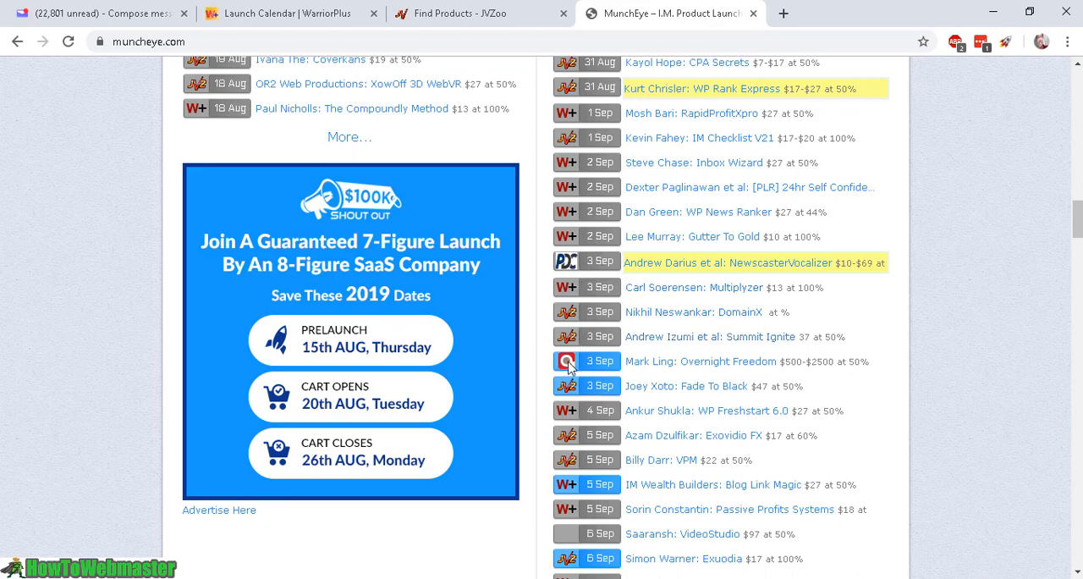
scroll(down, 3)
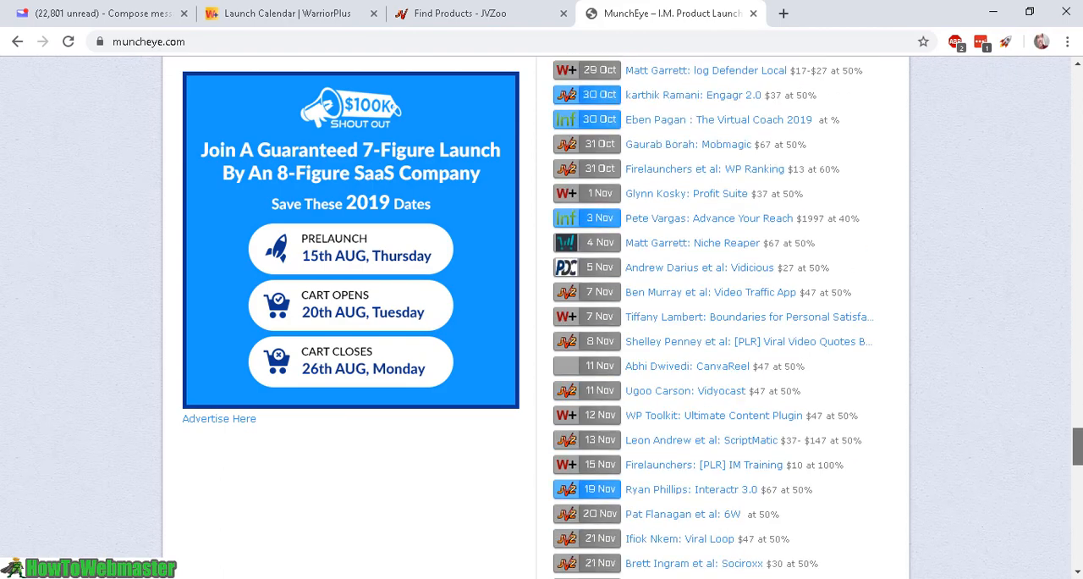
scroll(down, 3)
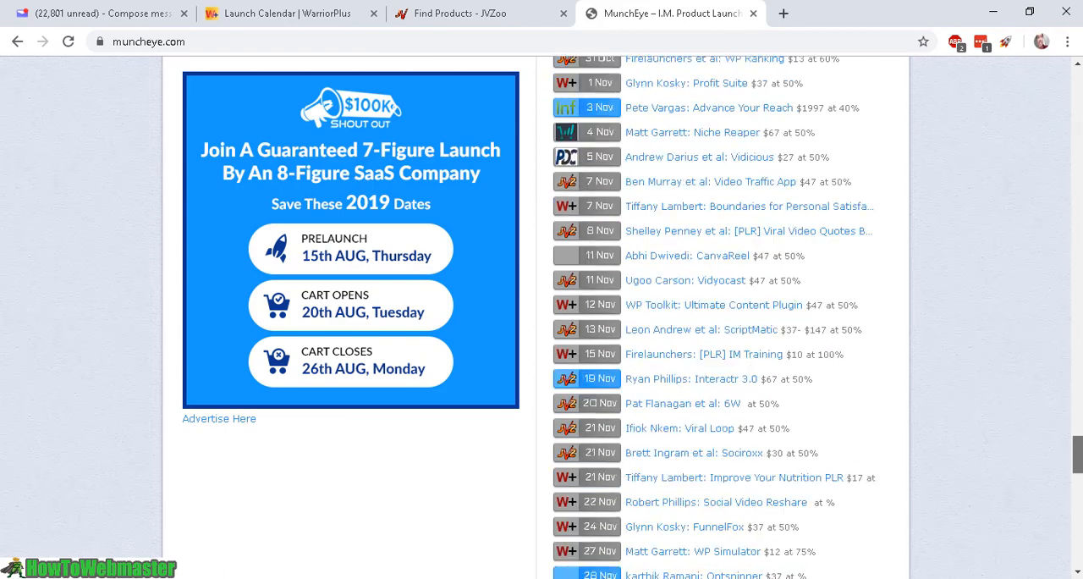
scroll(down, 3)
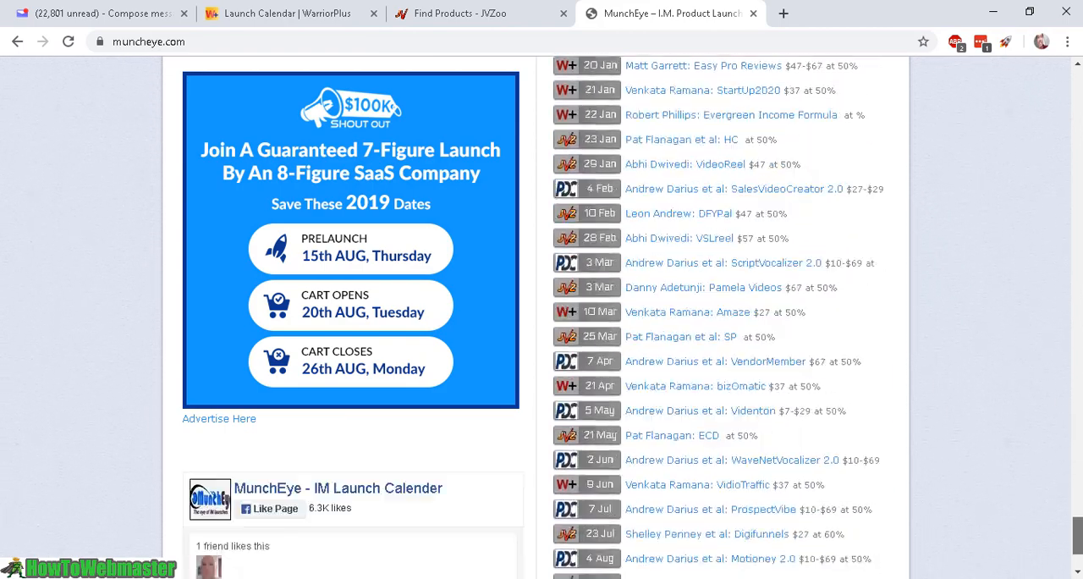
scroll(down, 3)
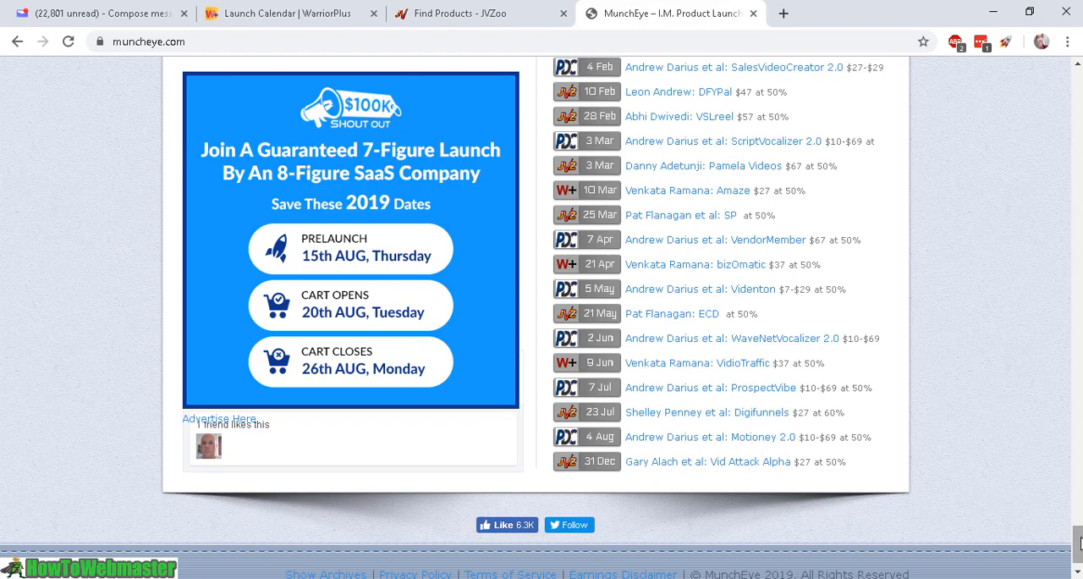
scroll(down, 3)
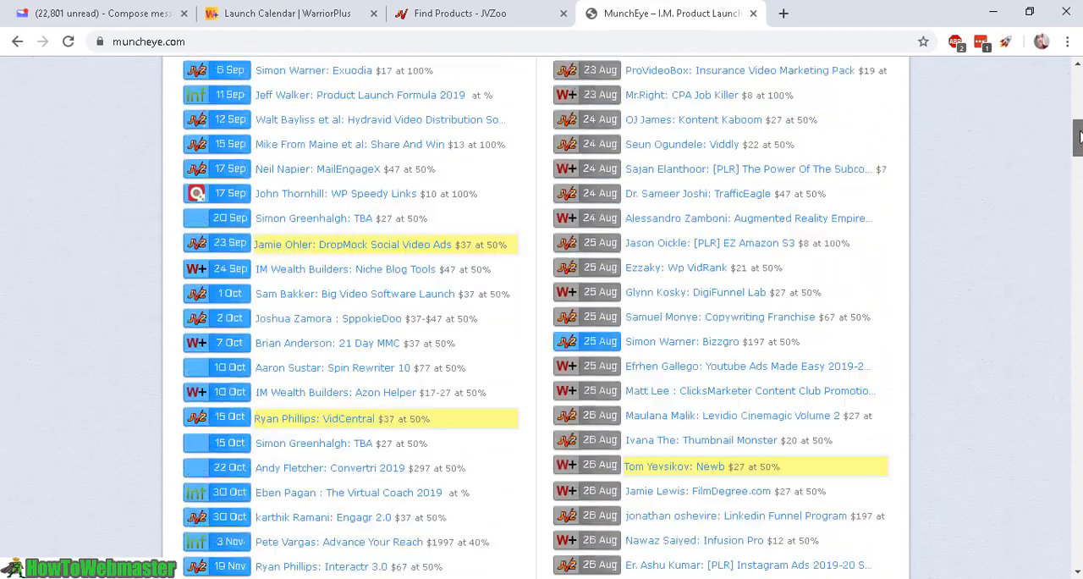
Return to the Big Launches and All Launches headers and read the Big Launches entries from 21 Aug Advertsuite
scroll(up, 3)
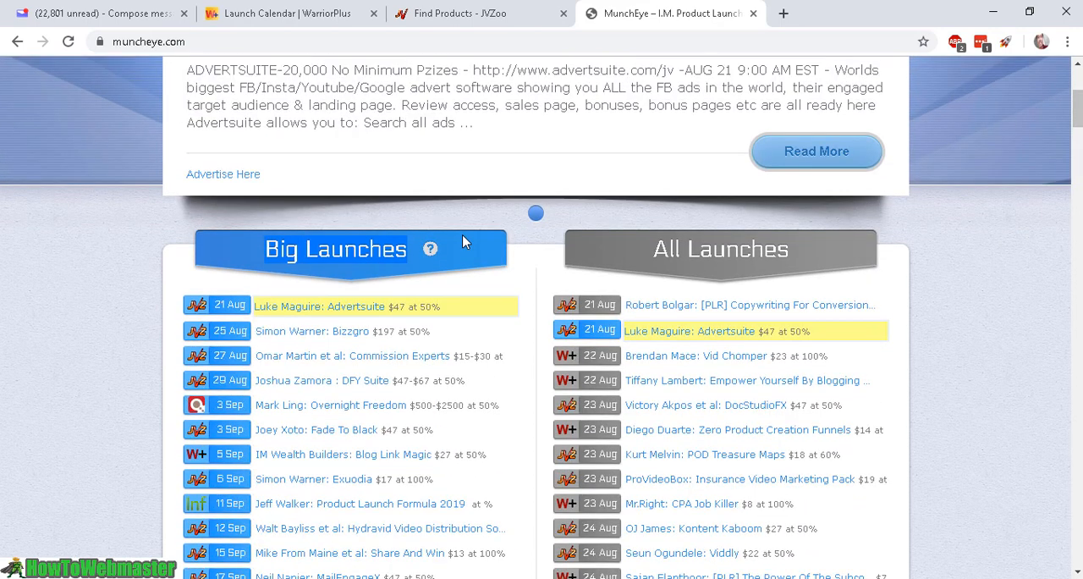
mouse_move(382, 281)
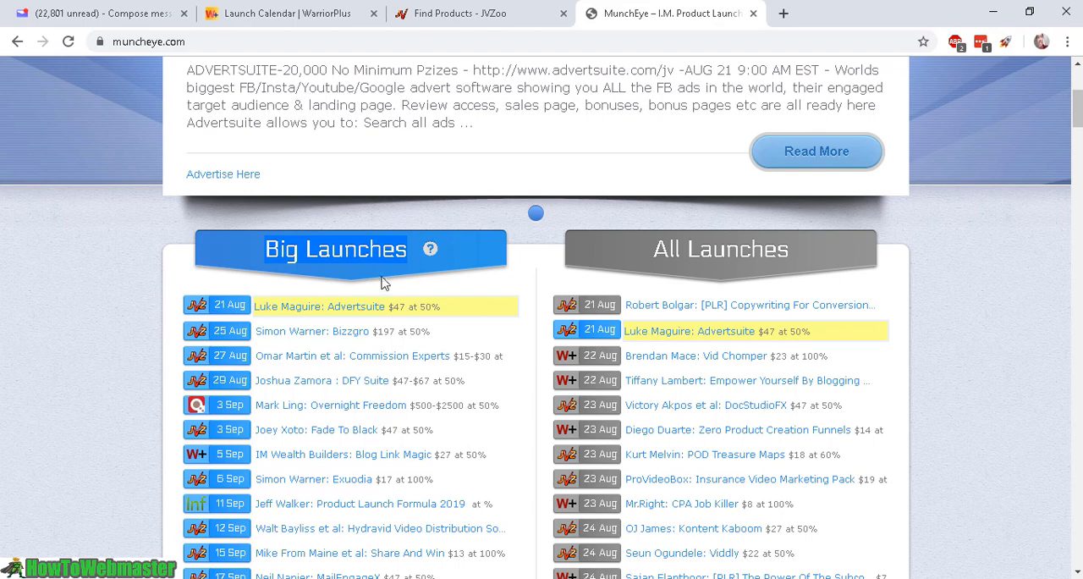
scroll(down, 3)
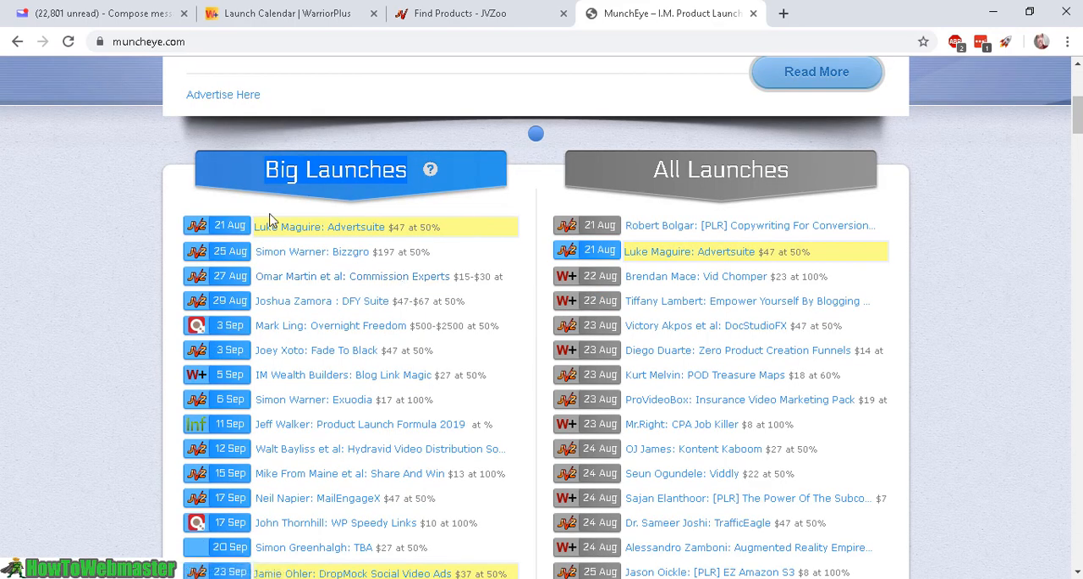
scroll(down, 3)
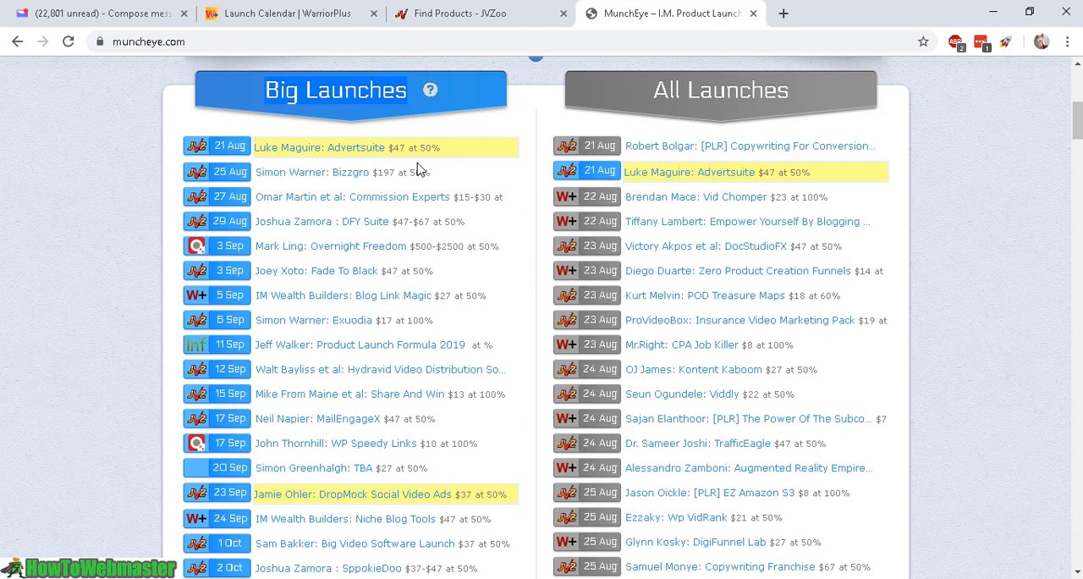
scroll(down, 3)
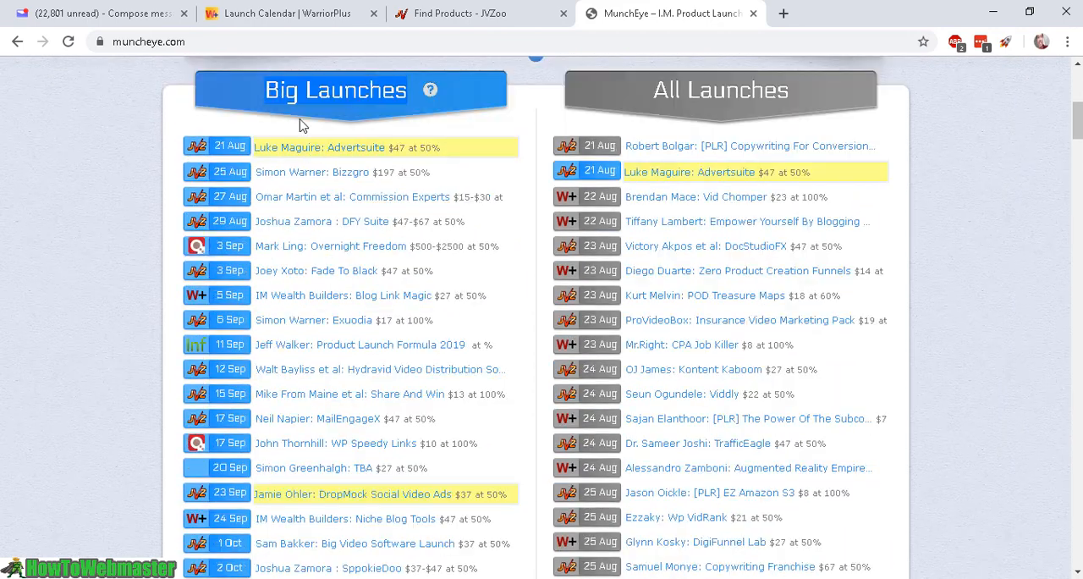
mouse_move(409, 193)
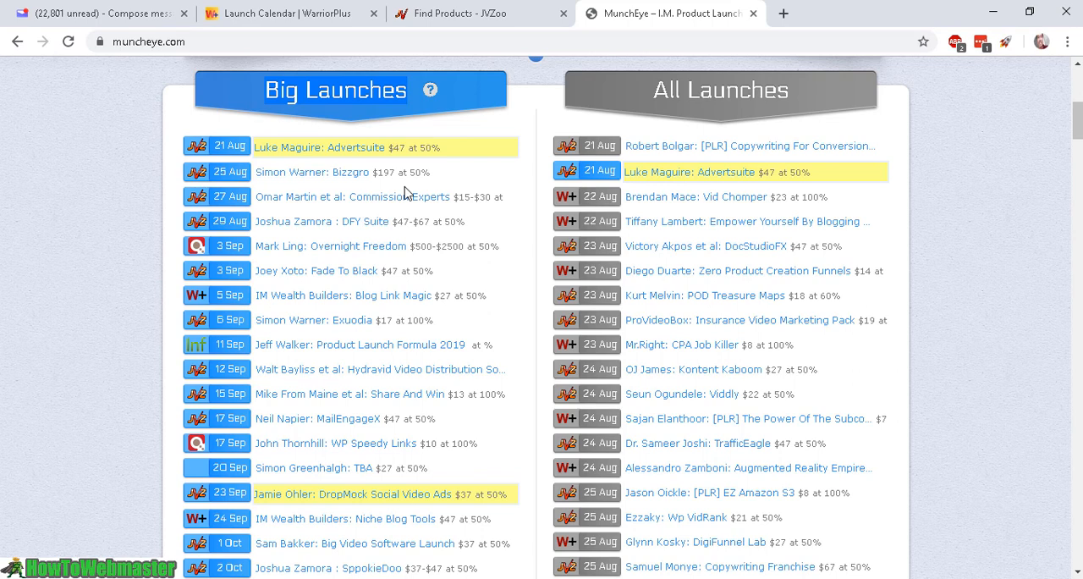
mouse_move(328, 169)
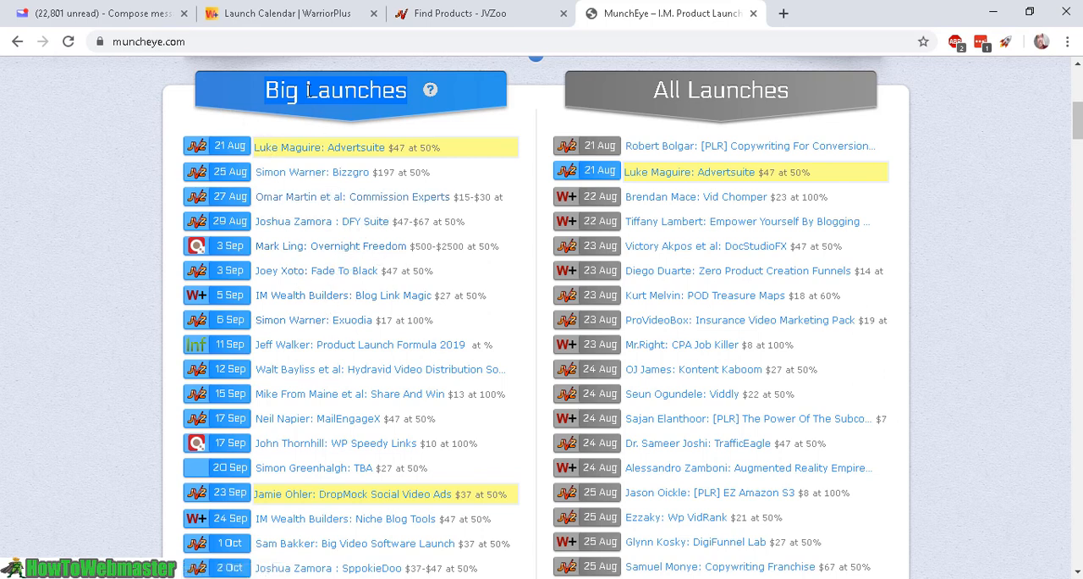
mouse_move(426, 208)
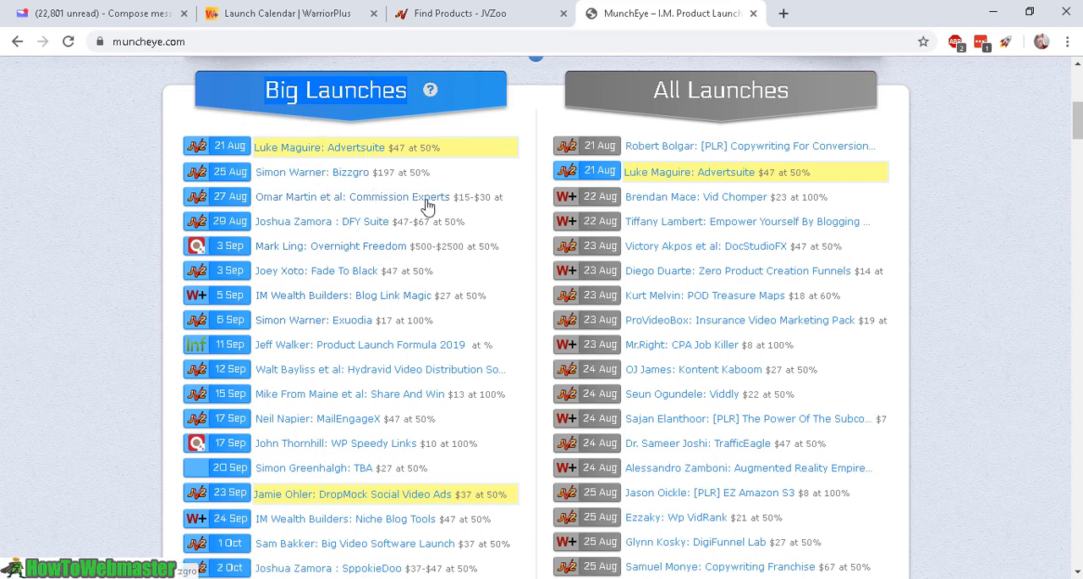
mouse_move(461, 225)
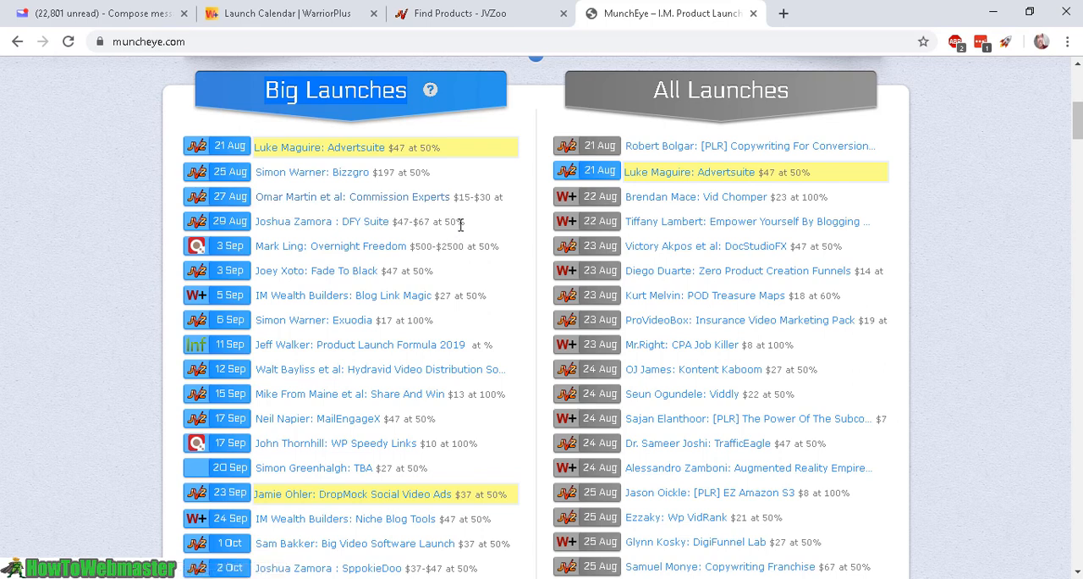
mouse_move(457, 173)
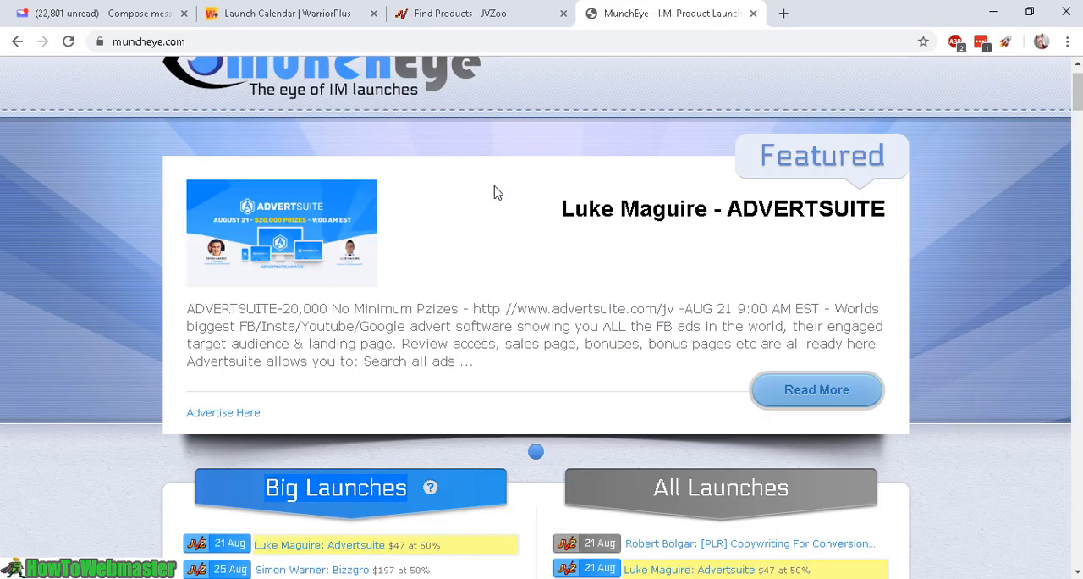
Move between the All Launches list and the featured Luke Maguire ADVERTSUITE launch at the page top
scroll(down, 3)
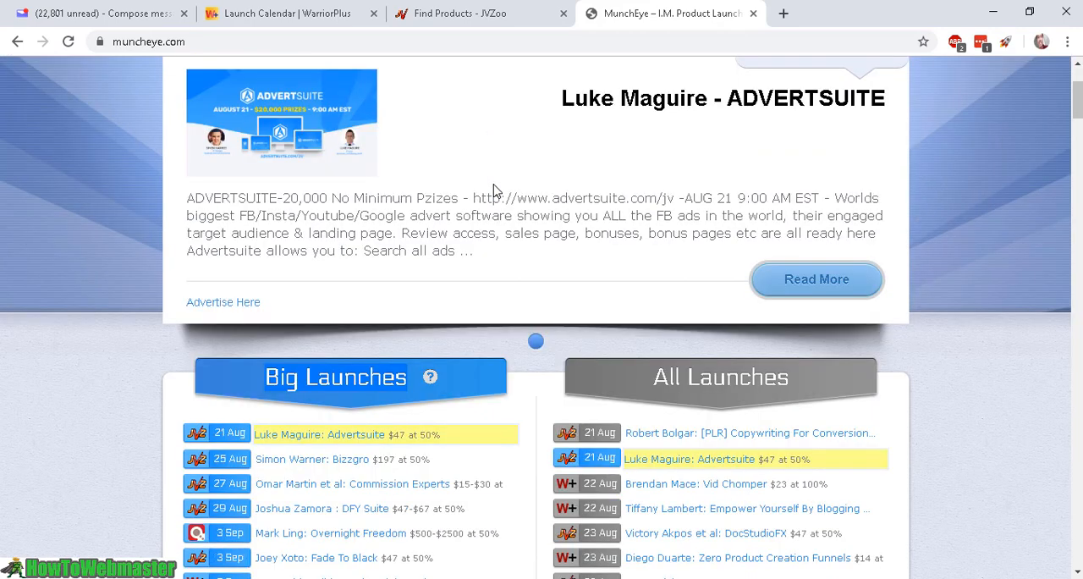
mouse_move(1008, 346)
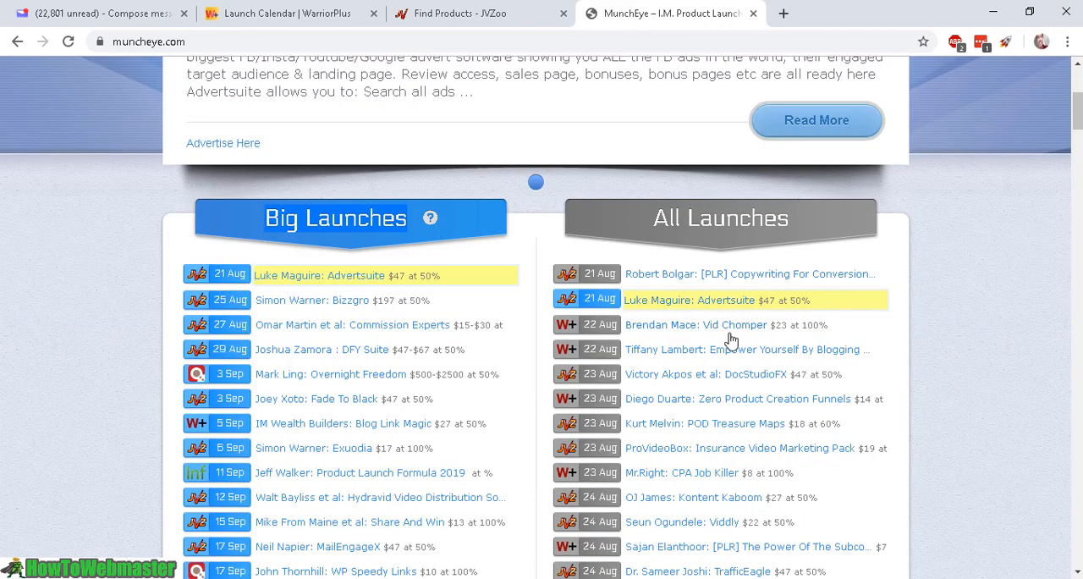
mouse_move(961, 368)
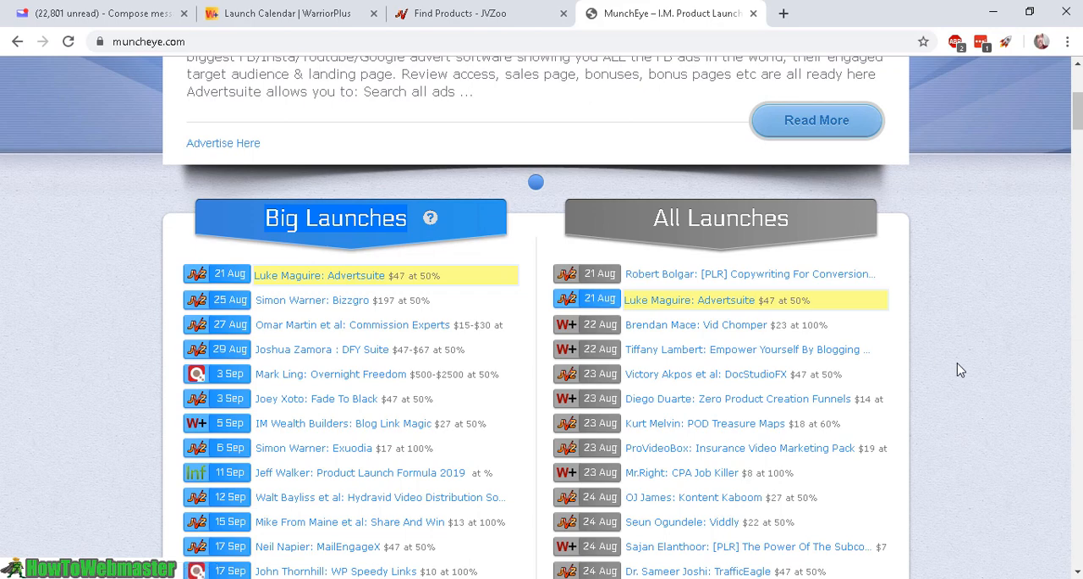
mouse_move(1033, 308)
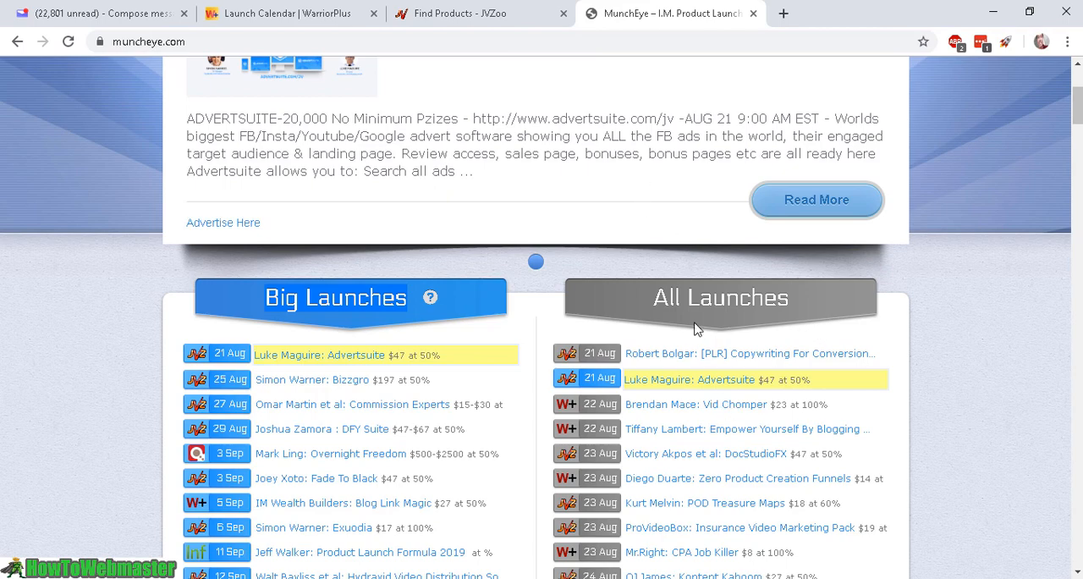
scroll(down, 3)
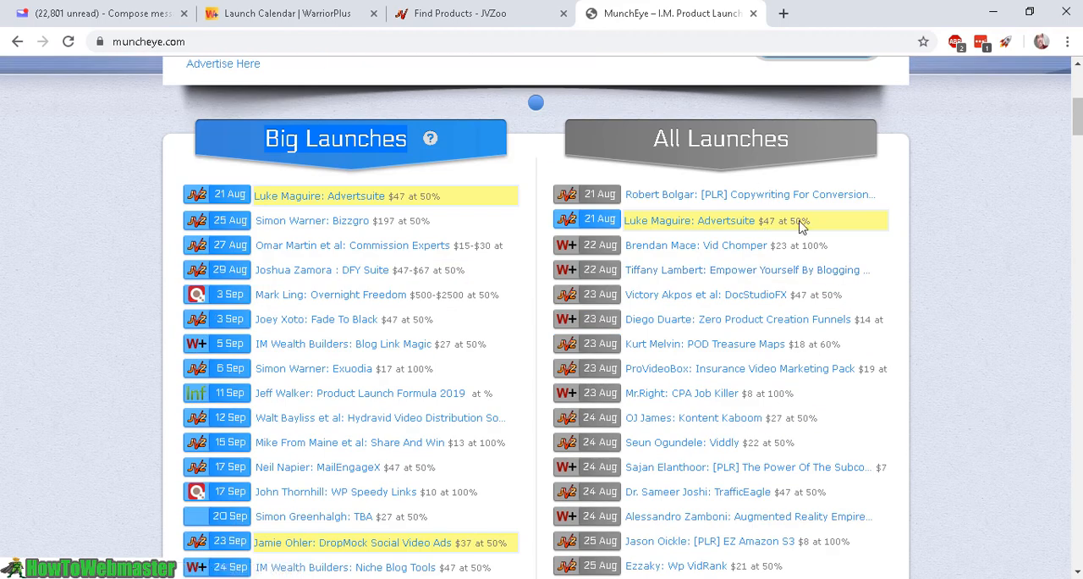
mouse_move(786, 203)
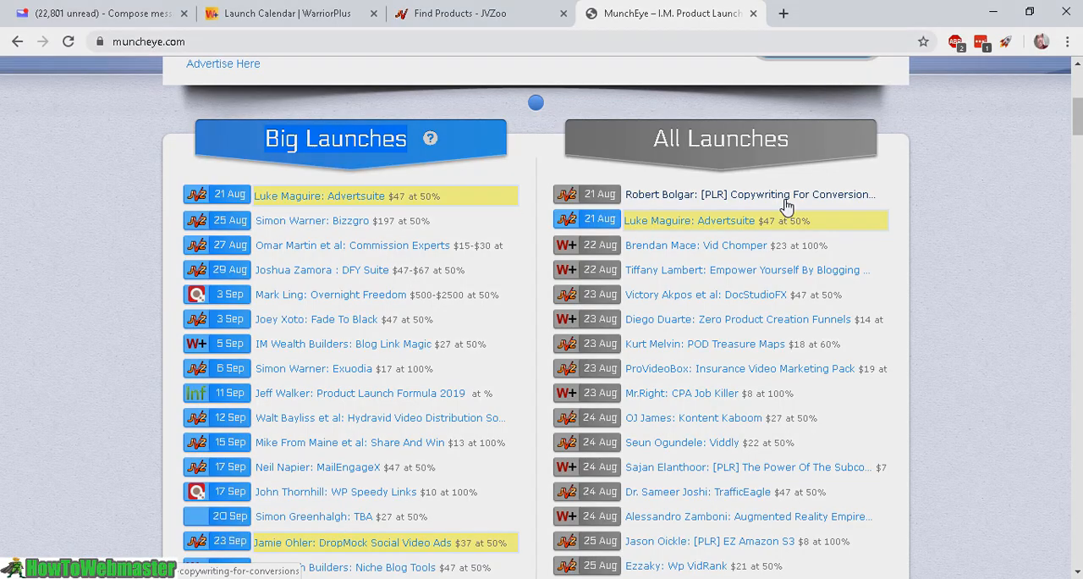
scroll(up, 3)
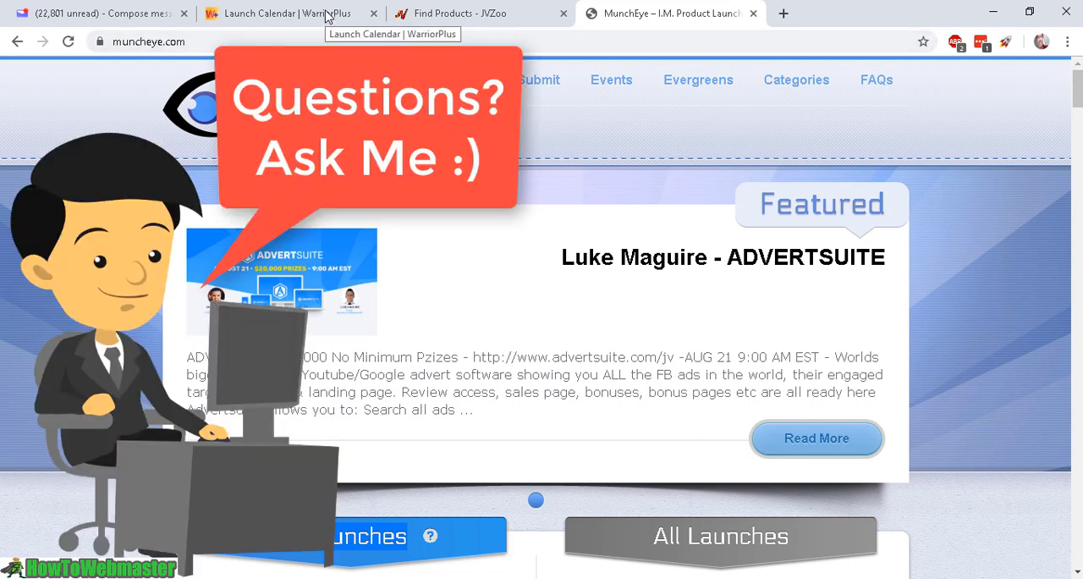
click(477, 13)
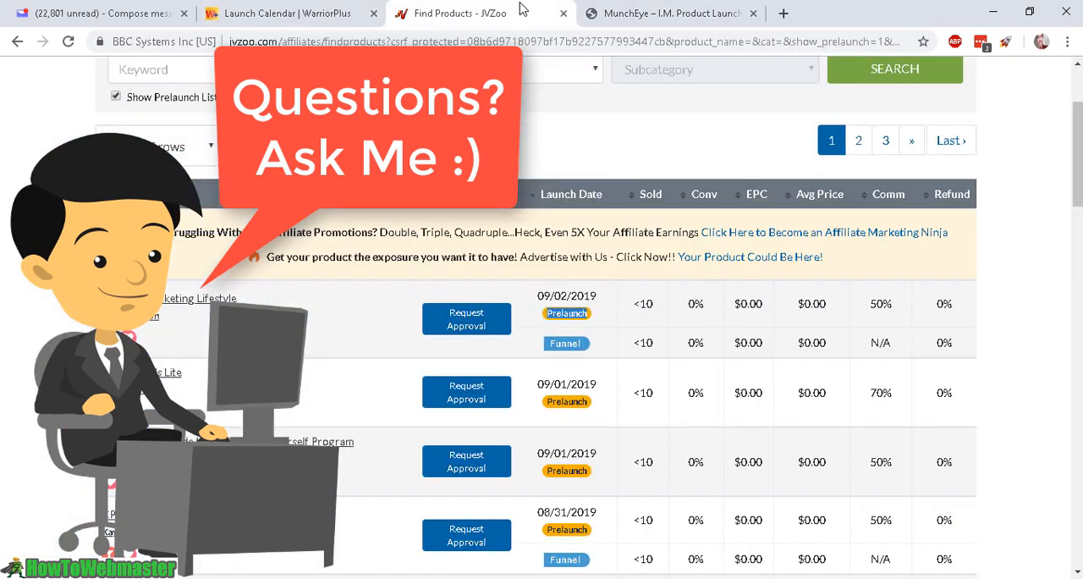
click(669, 13)
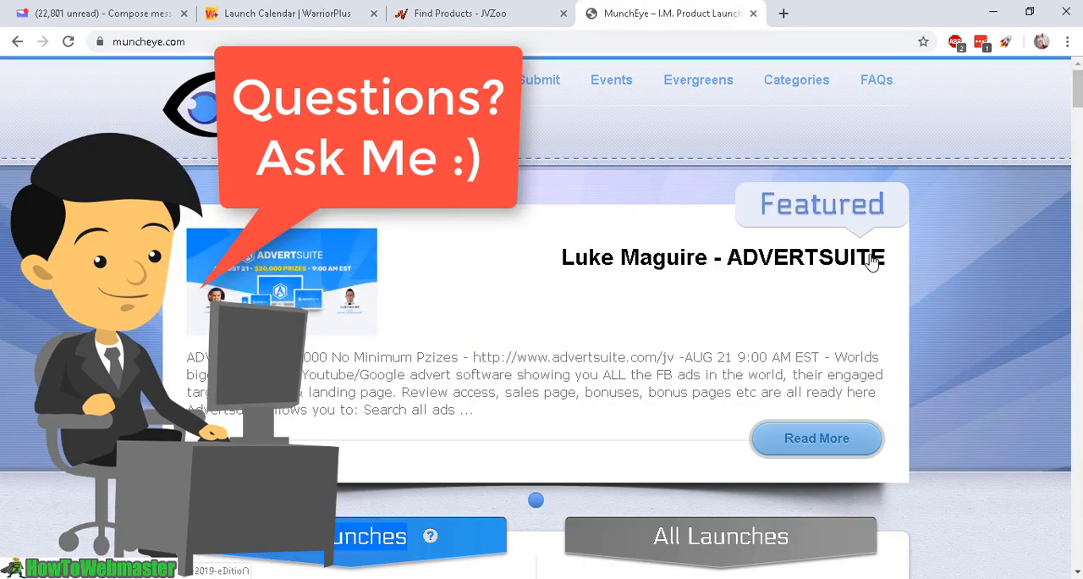